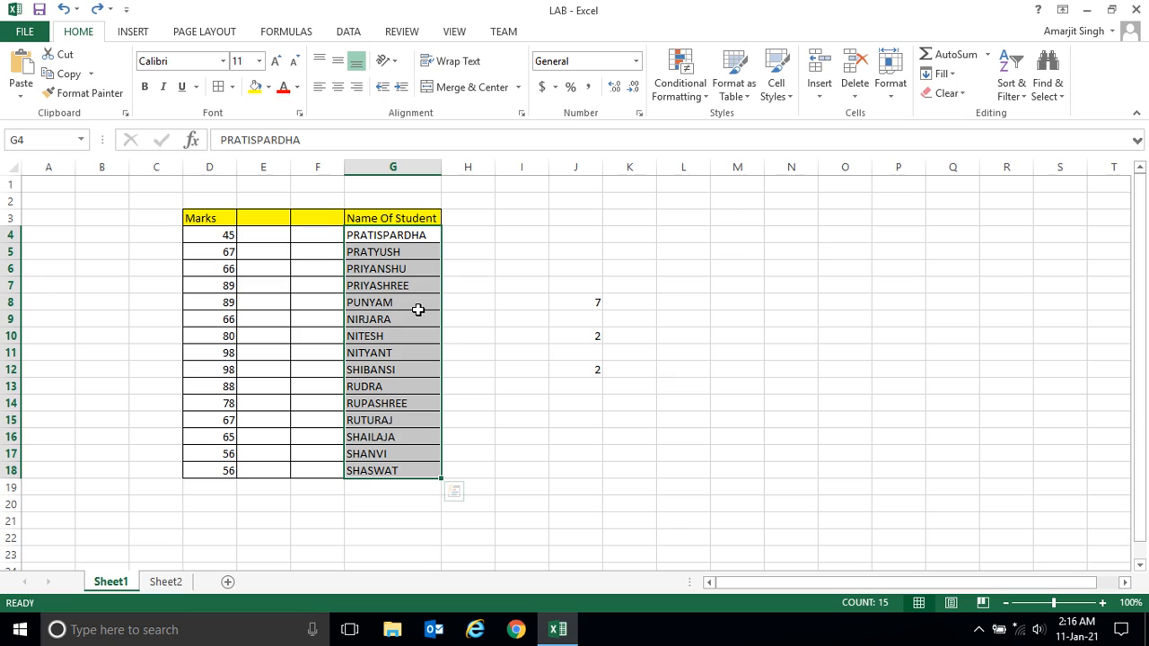
mouse_move(449, 289)
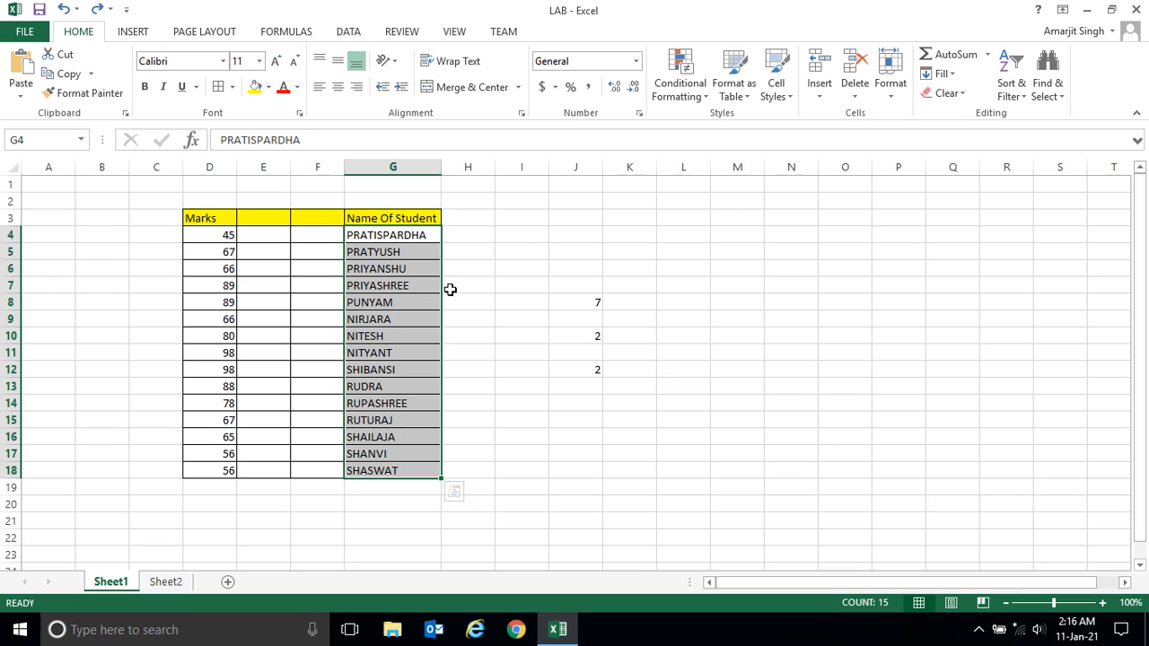
Step: Compute each student name's length with =LEN(G4) in H4 and fill it down to H18
click(467, 233)
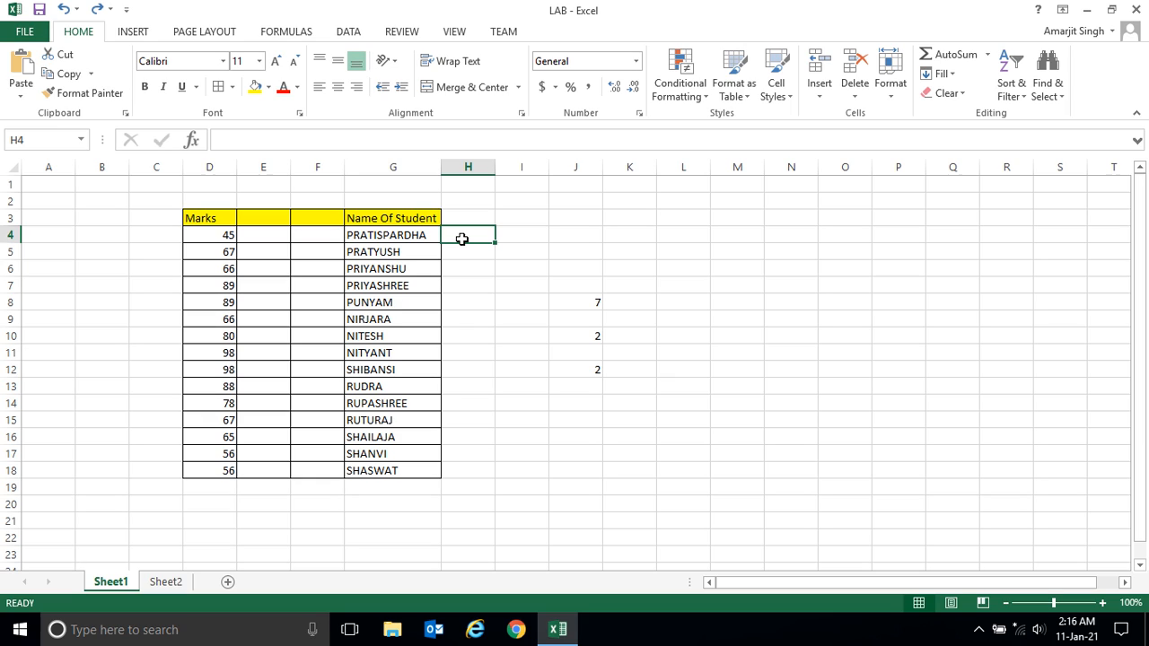
text(=LEN()
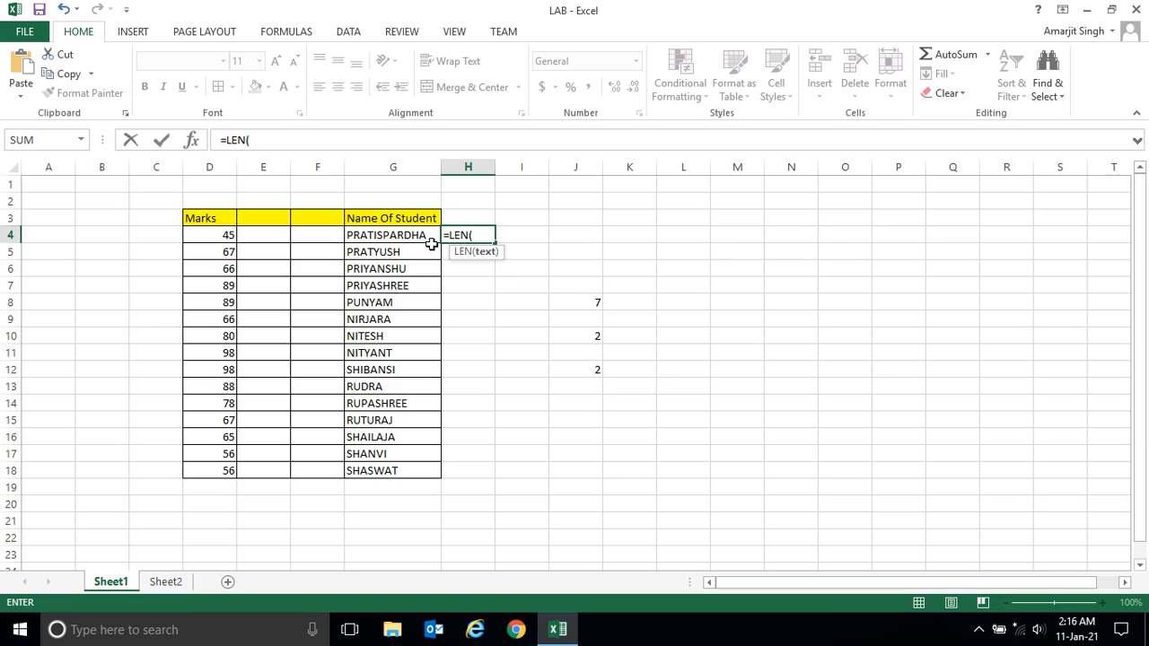
click(392, 233)
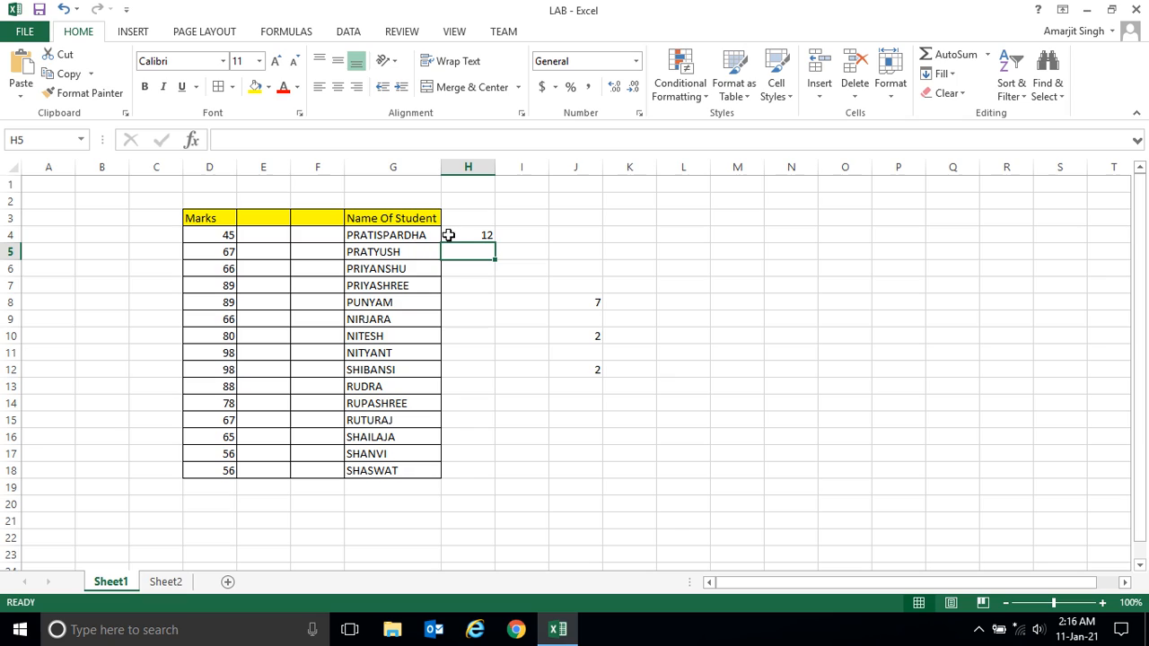
click(466, 234)
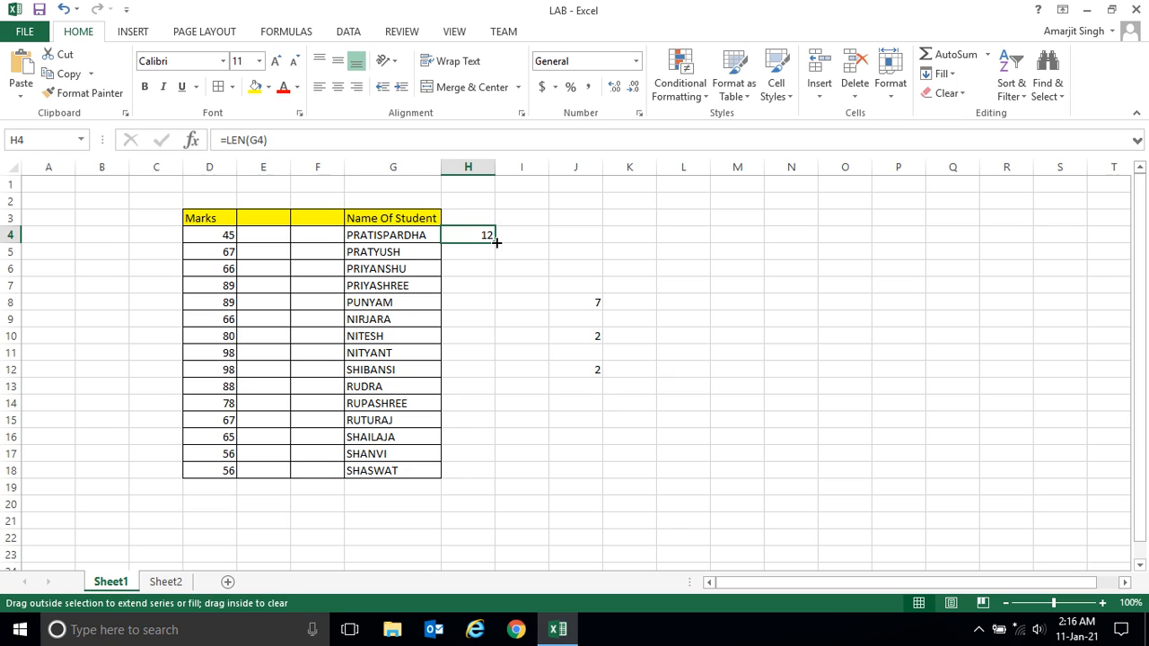
drag(497, 242, 488, 481)
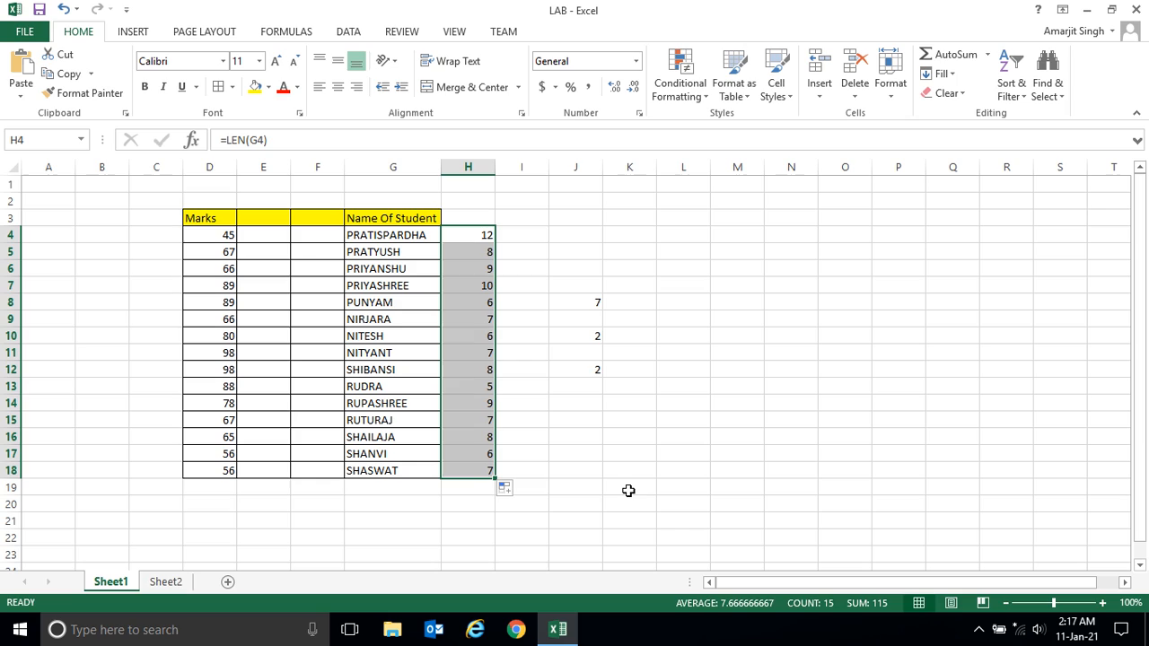
mouse_move(676, 316)
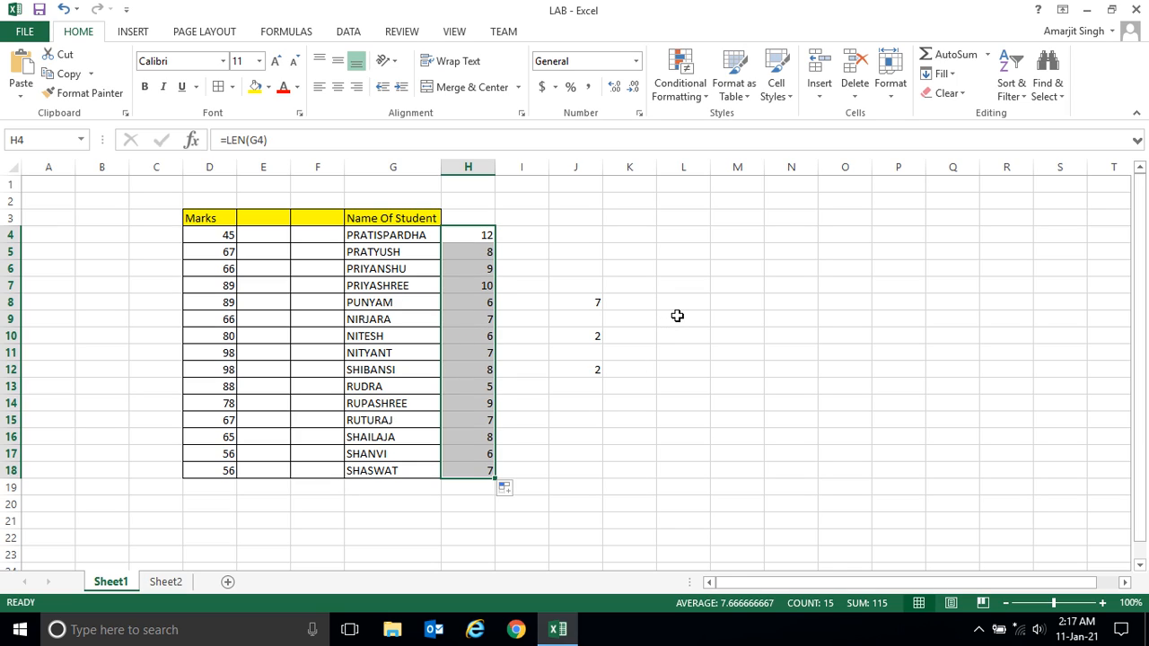
click(682, 302)
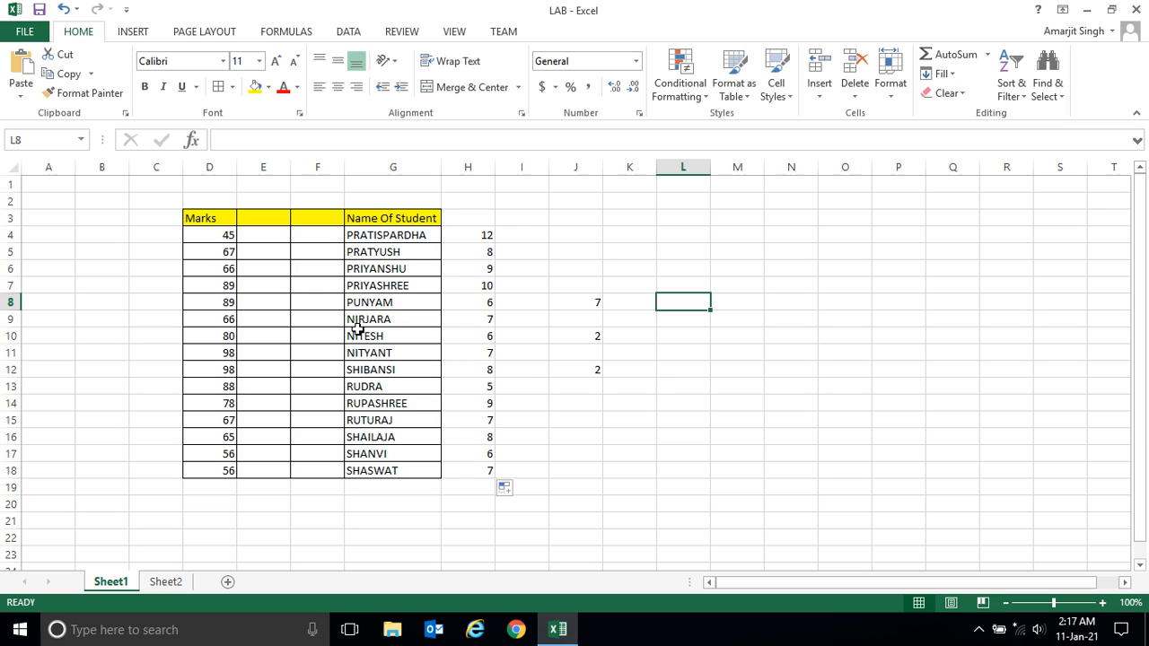
mouse_move(393, 310)
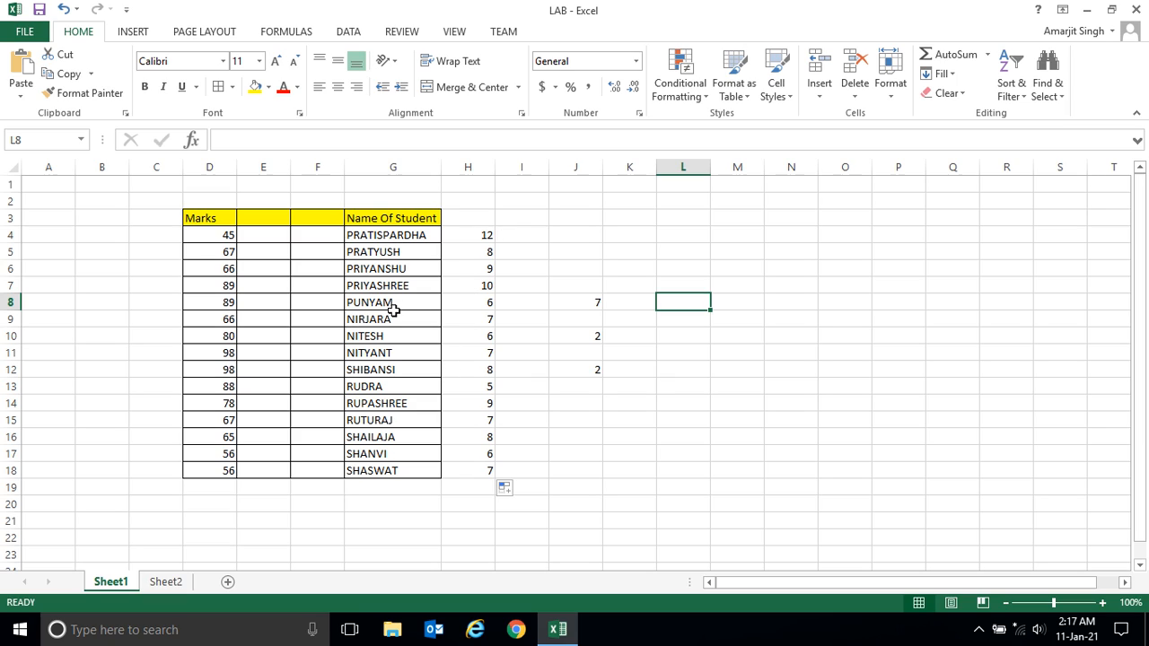
mouse_move(405, 391)
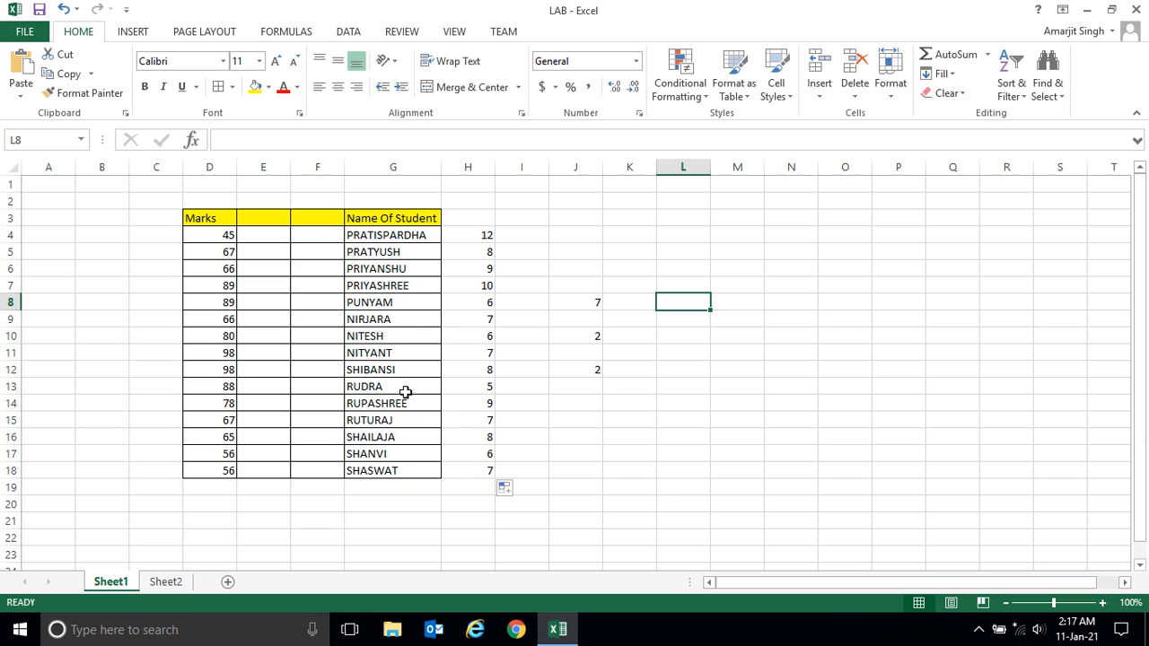
mouse_move(703, 322)
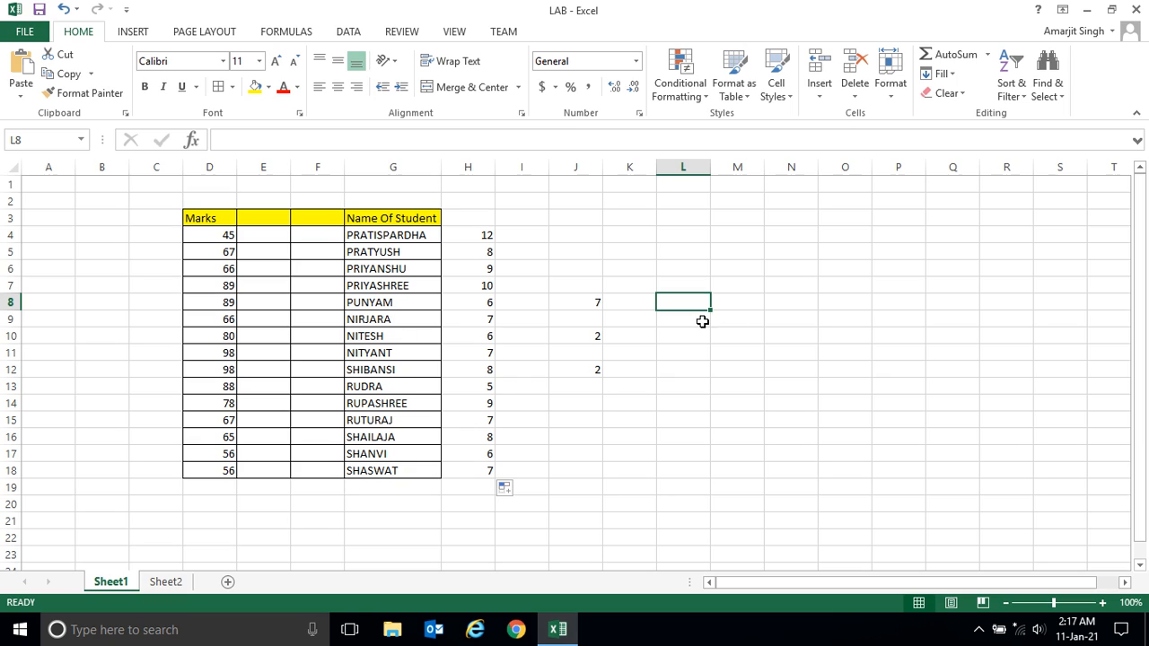
click(736, 302)
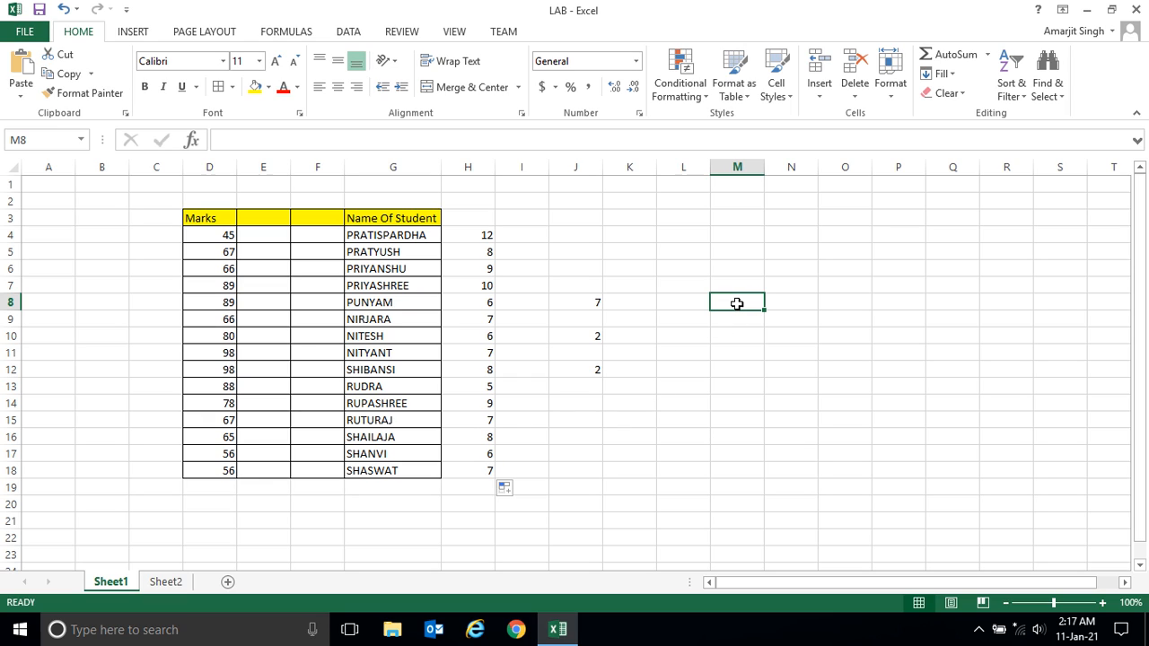
Step: Count names of 7 or fewer characters in M8 with =COUNTIF(H4:H18,"<=7"), giving 8
text(=)
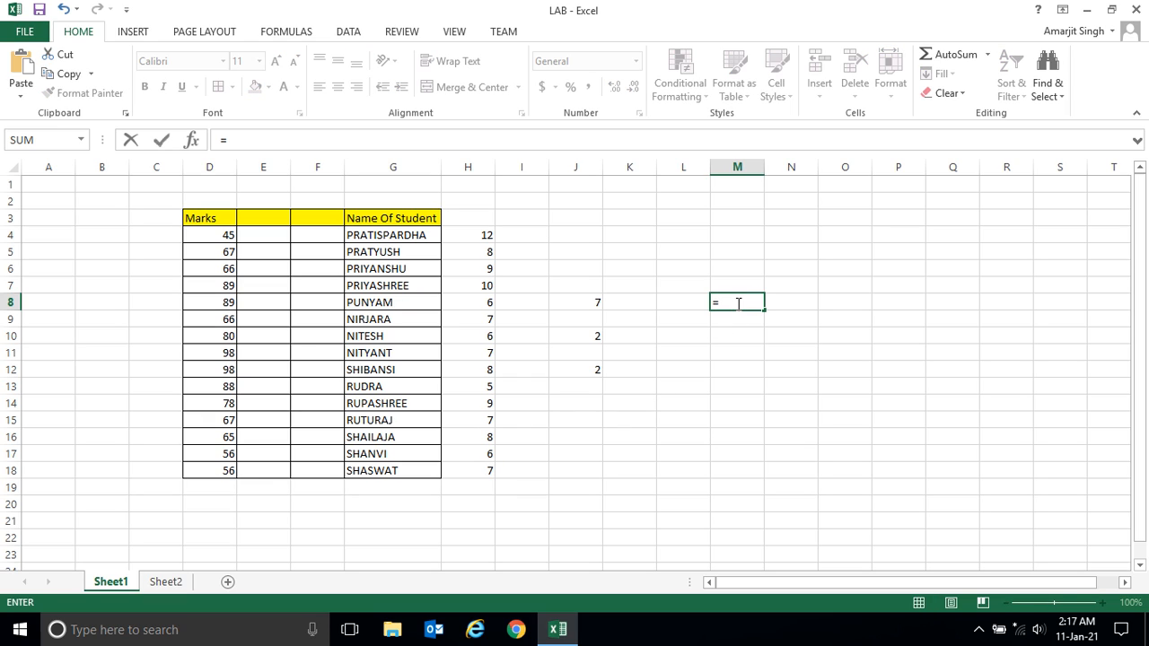
text(COUNT)
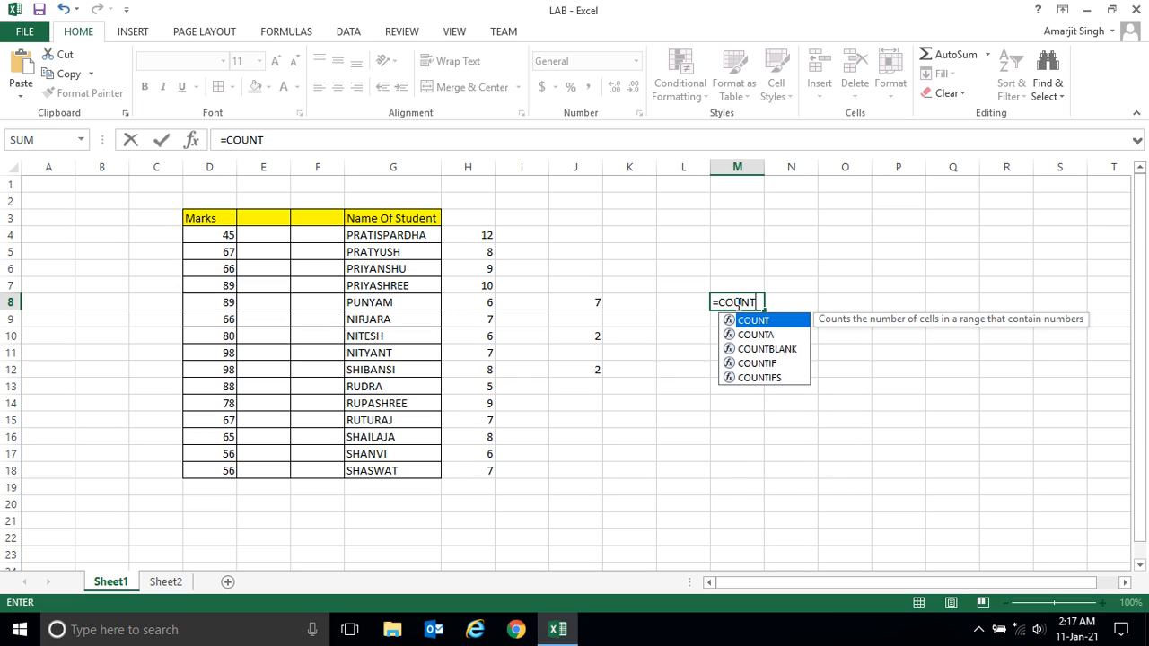
text(IF)
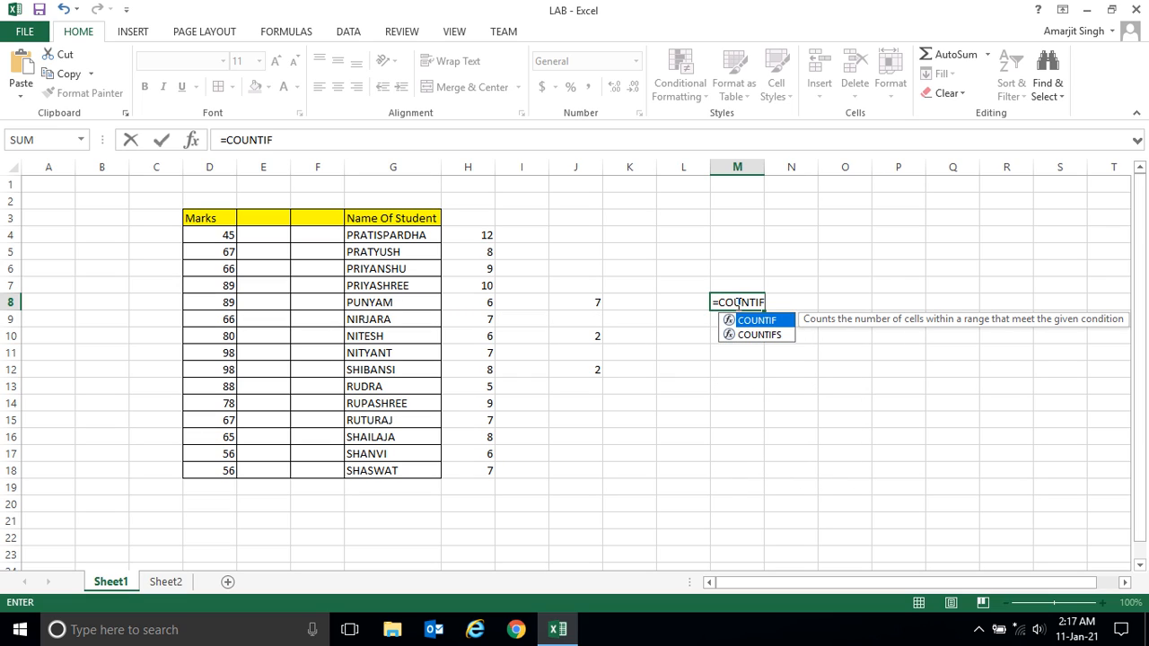
text(()
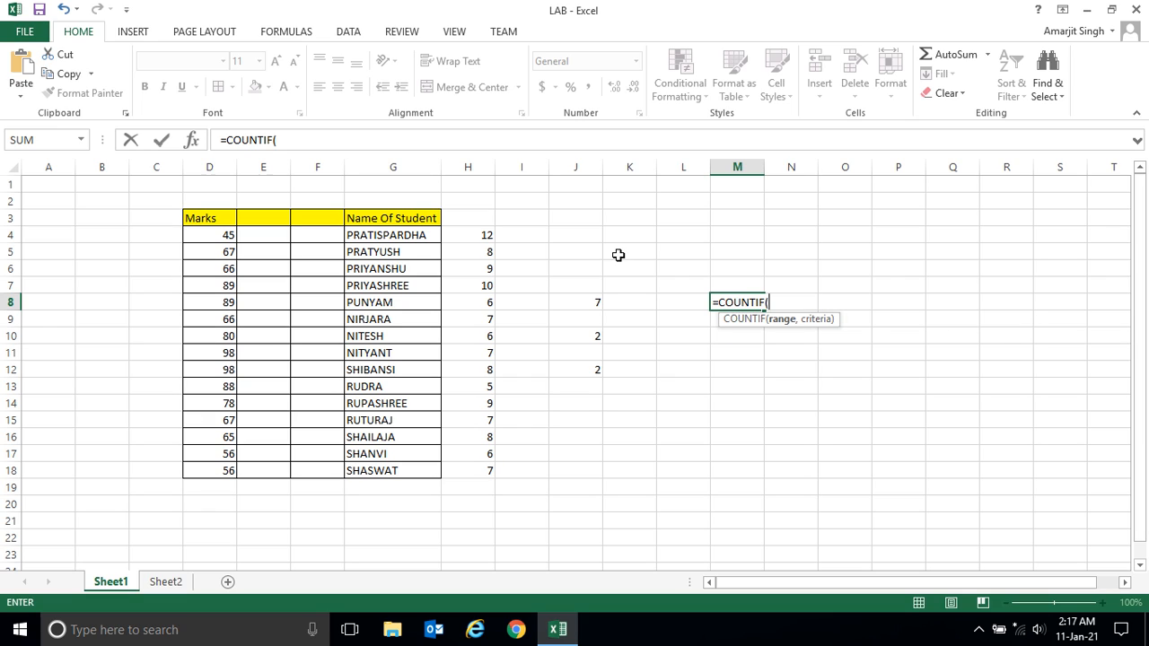
drag(467, 234, 466, 470)
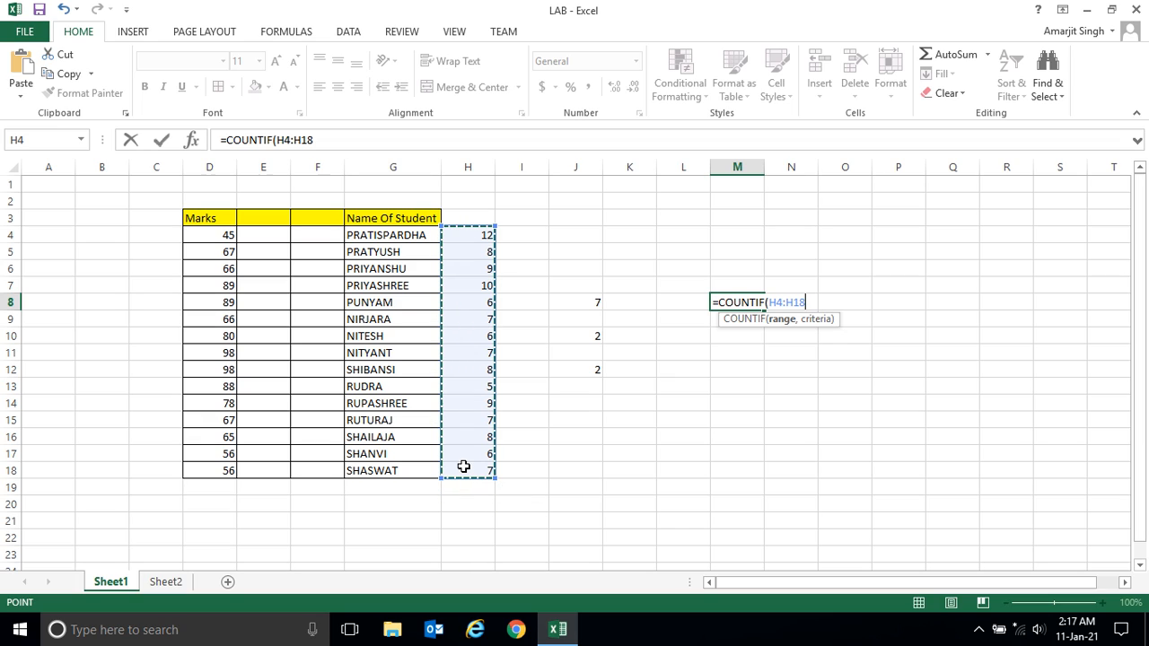
text(,")
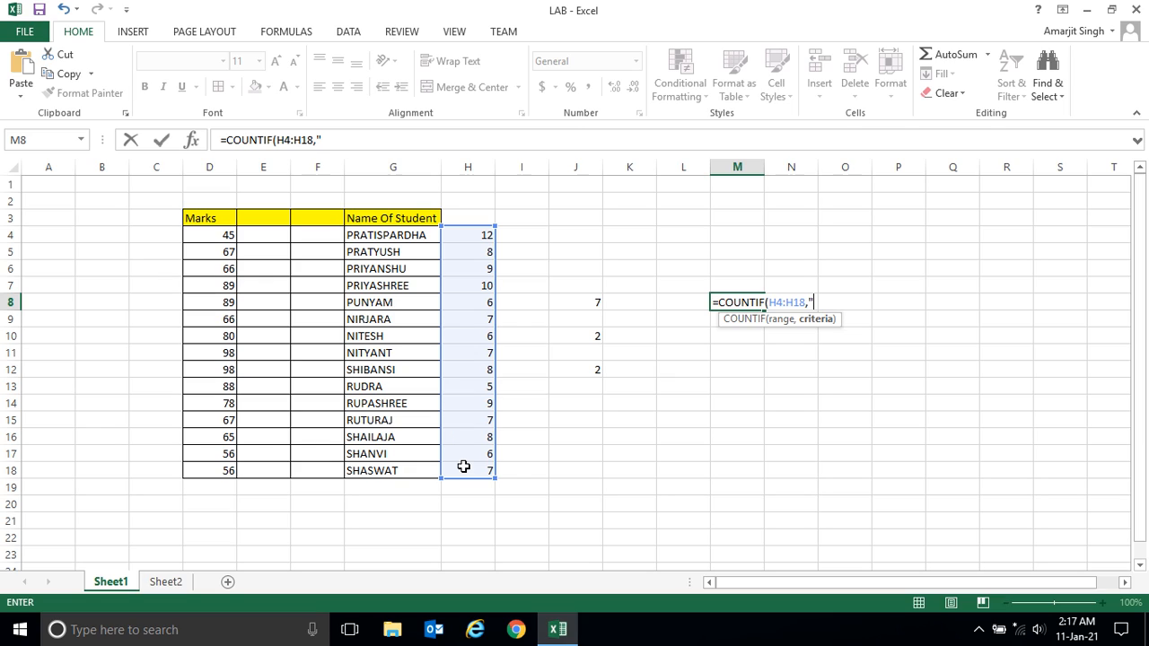
text(<=)
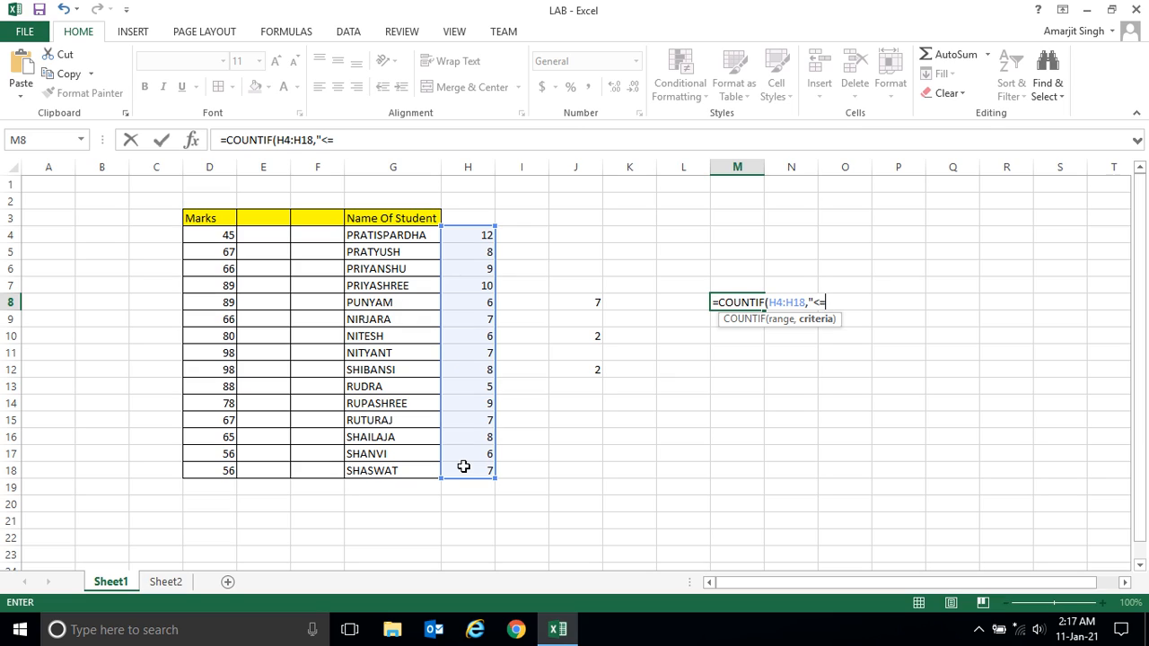
text(7")
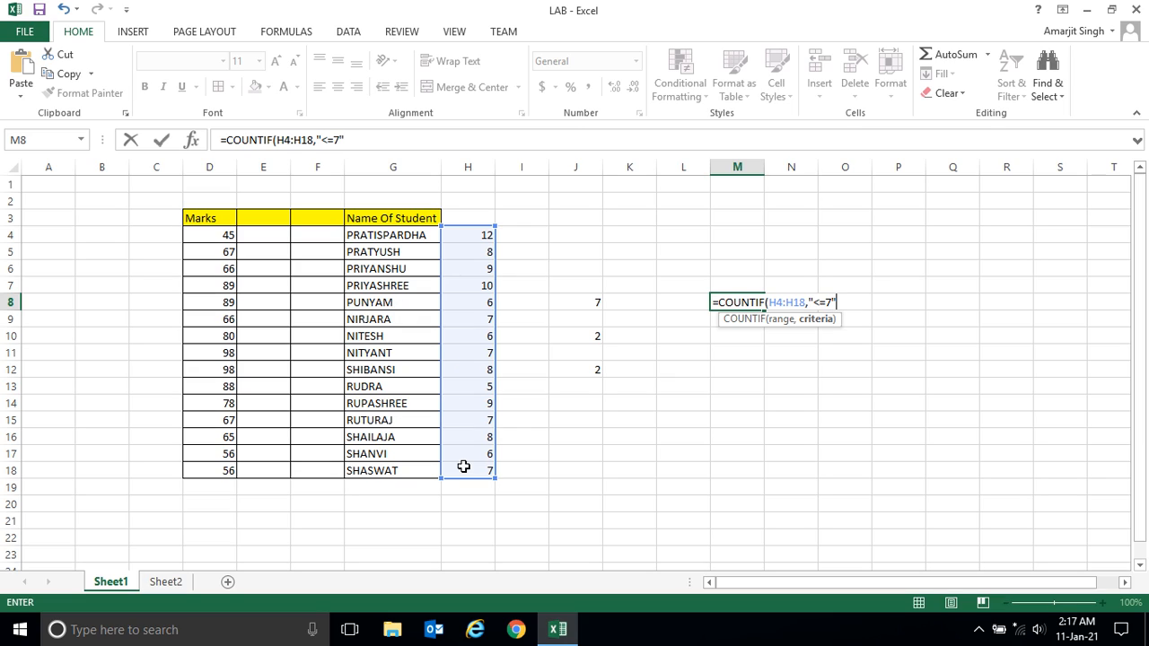
text())
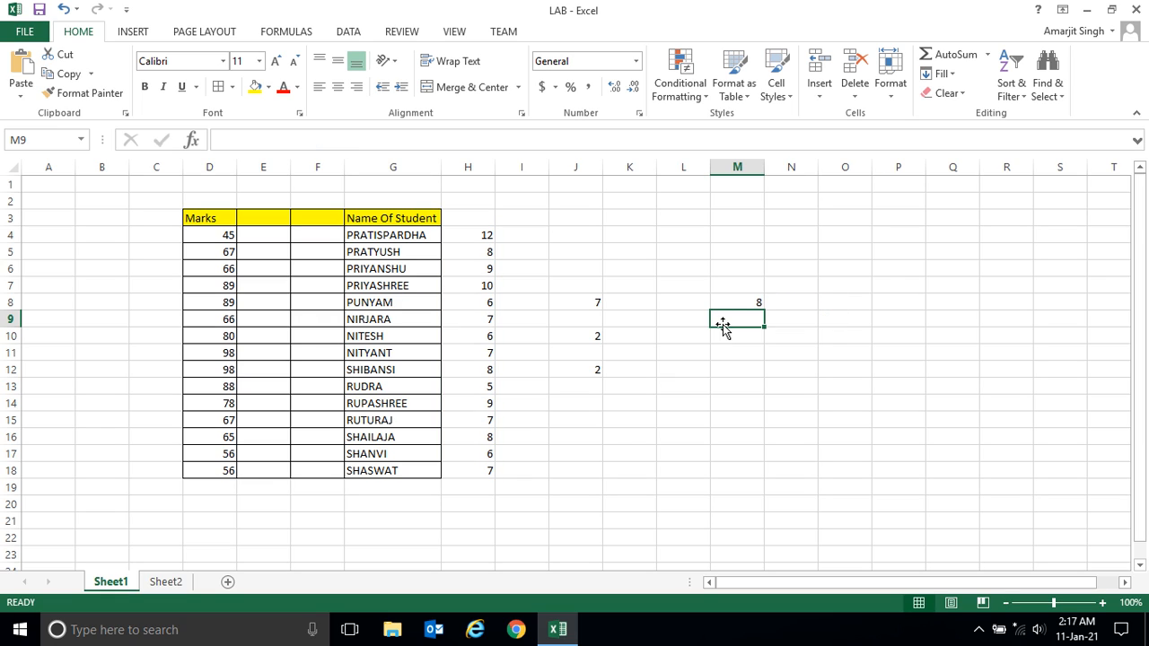
click(736, 301)
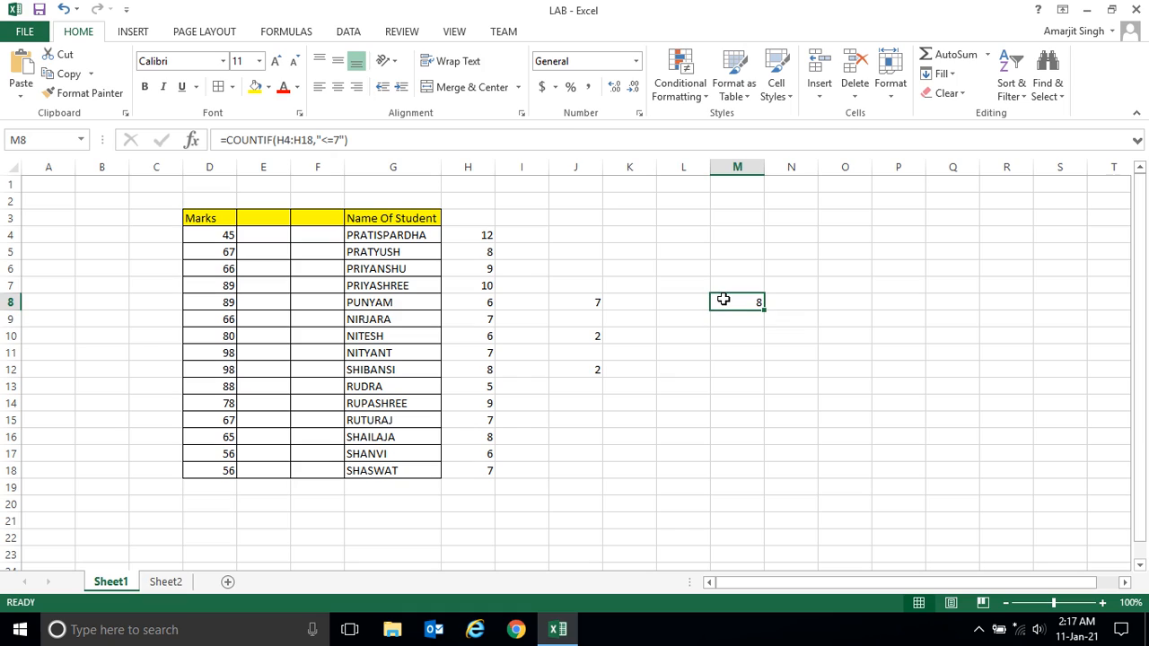
mouse_move(456, 307)
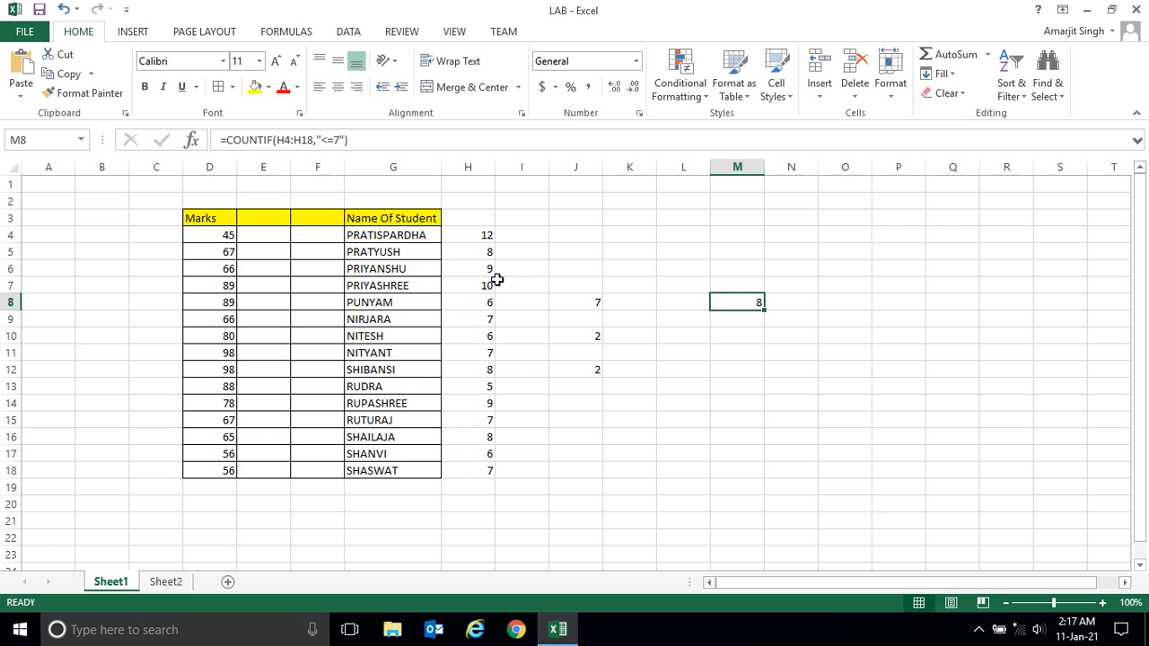
click(467, 302)
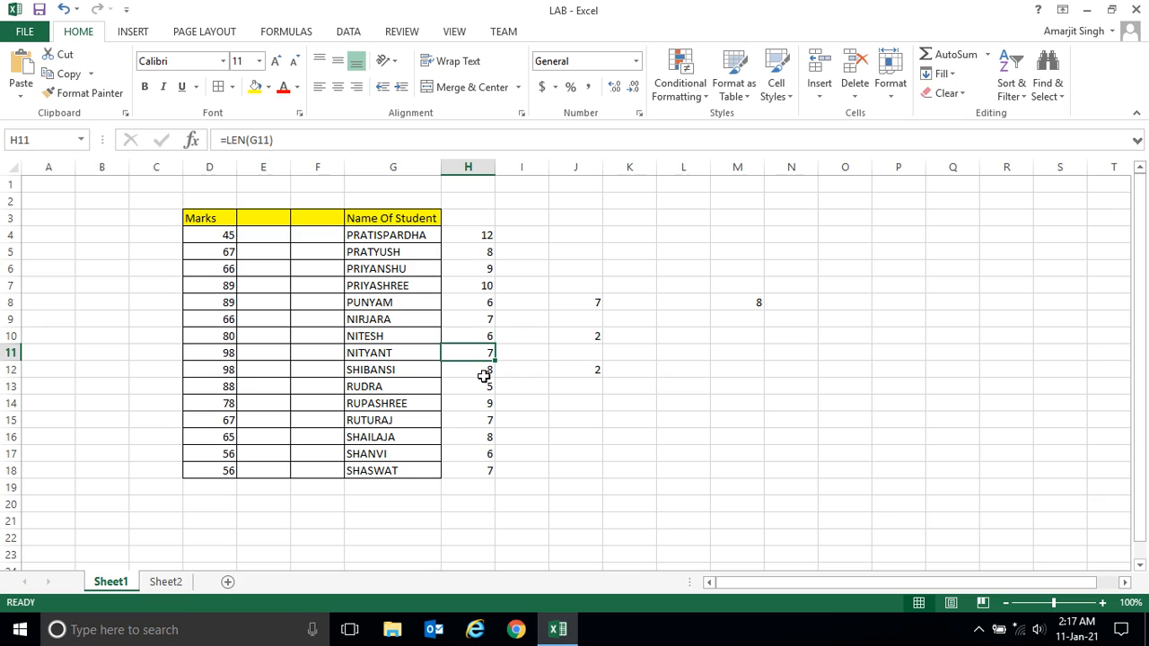
click(467, 452)
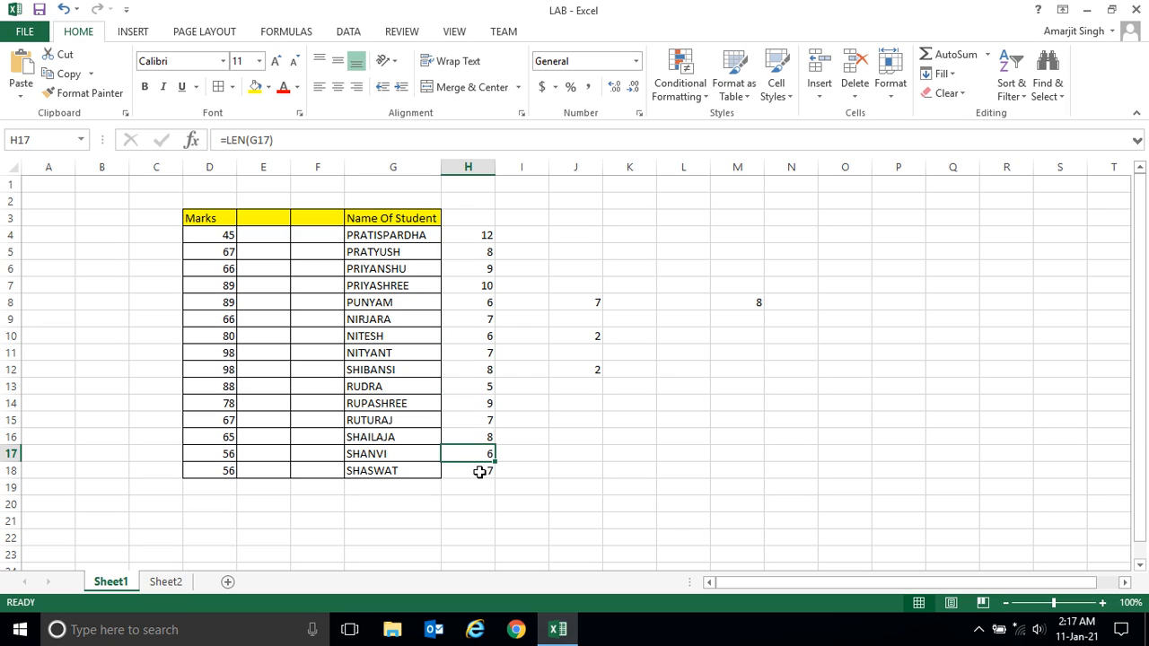
click(467, 470)
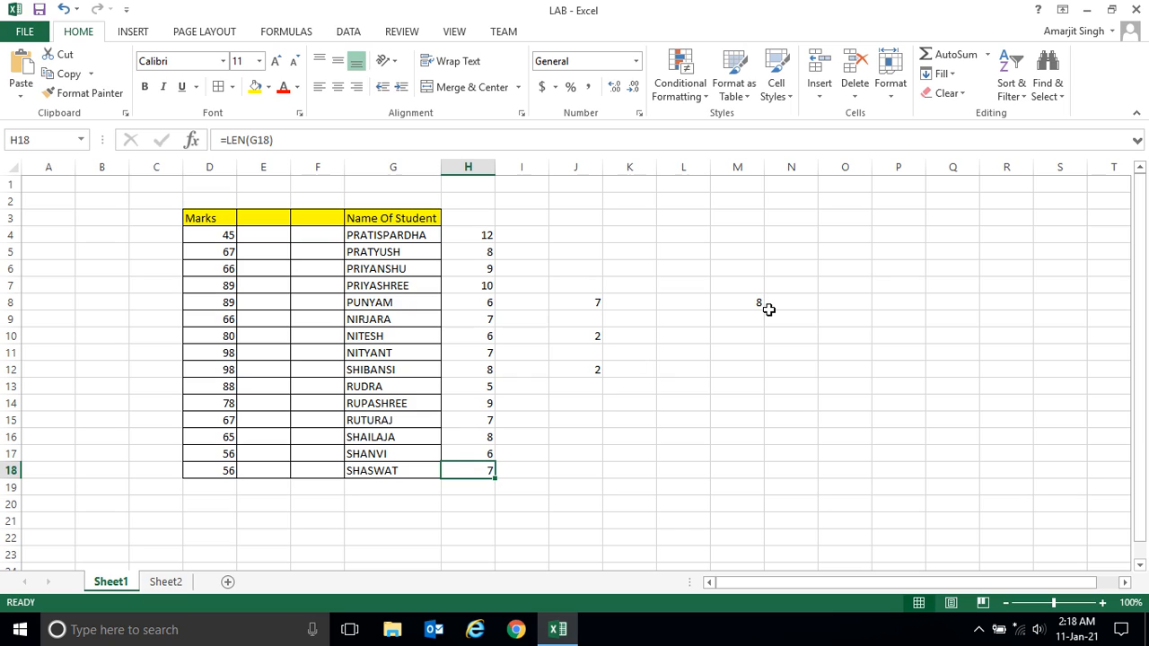
mouse_move(743, 381)
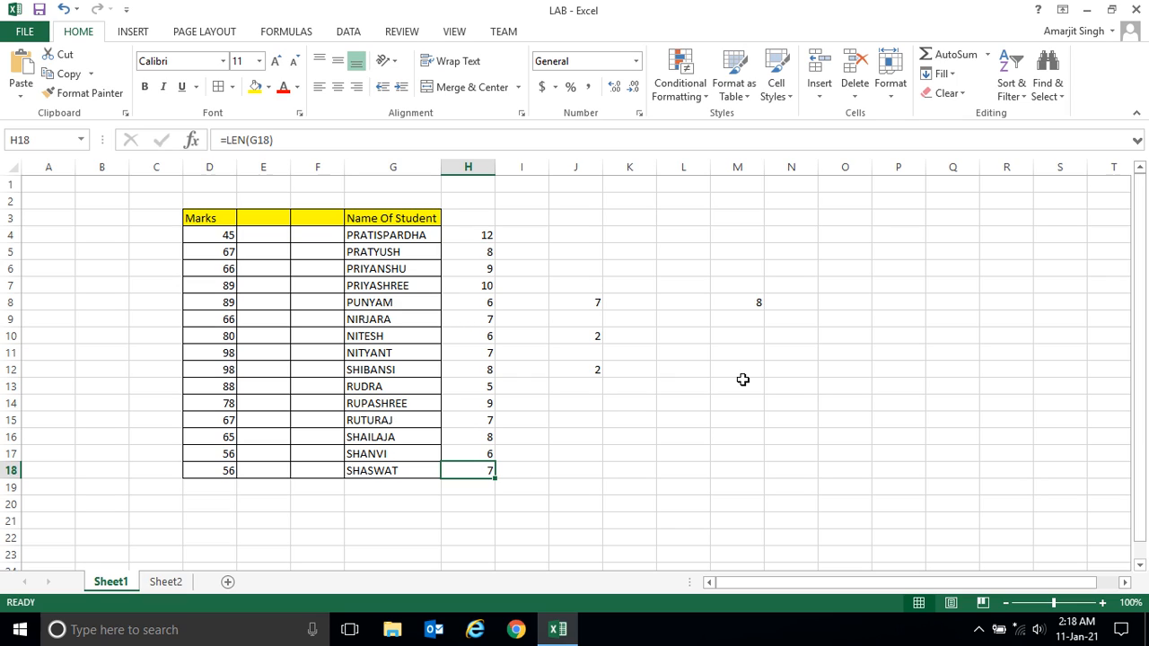
click(736, 320)
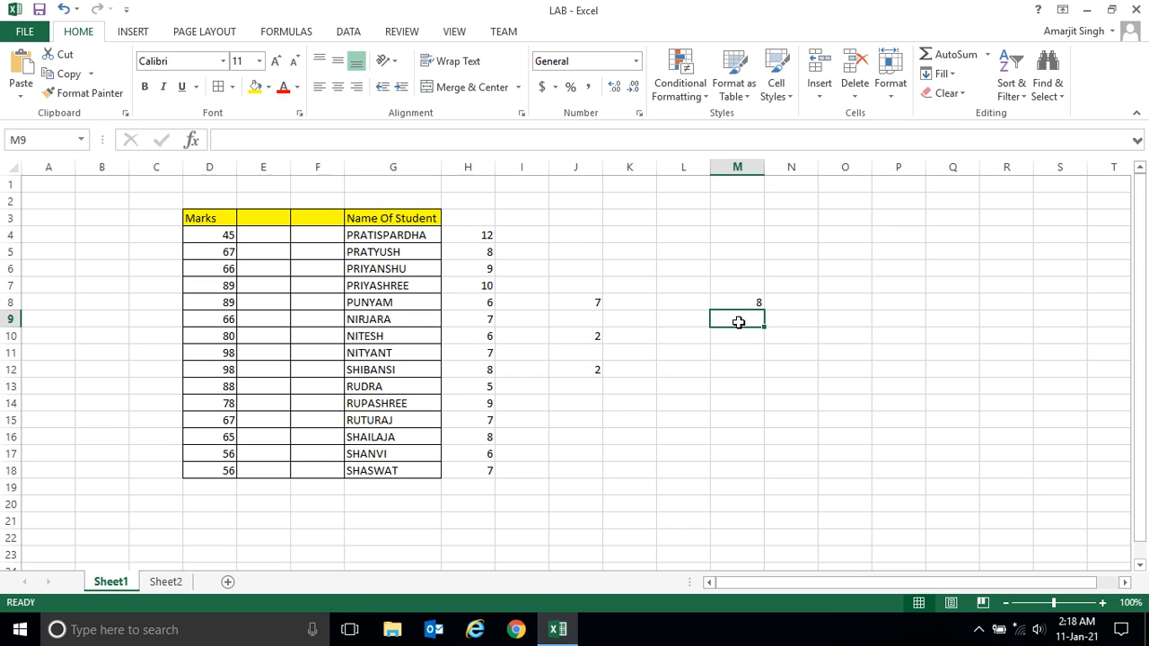
Step: Count name lengths above 20 in M9 with =COUNTIF(H4:H18,">20"), giving 0, and begin the next formula
text(=COU)
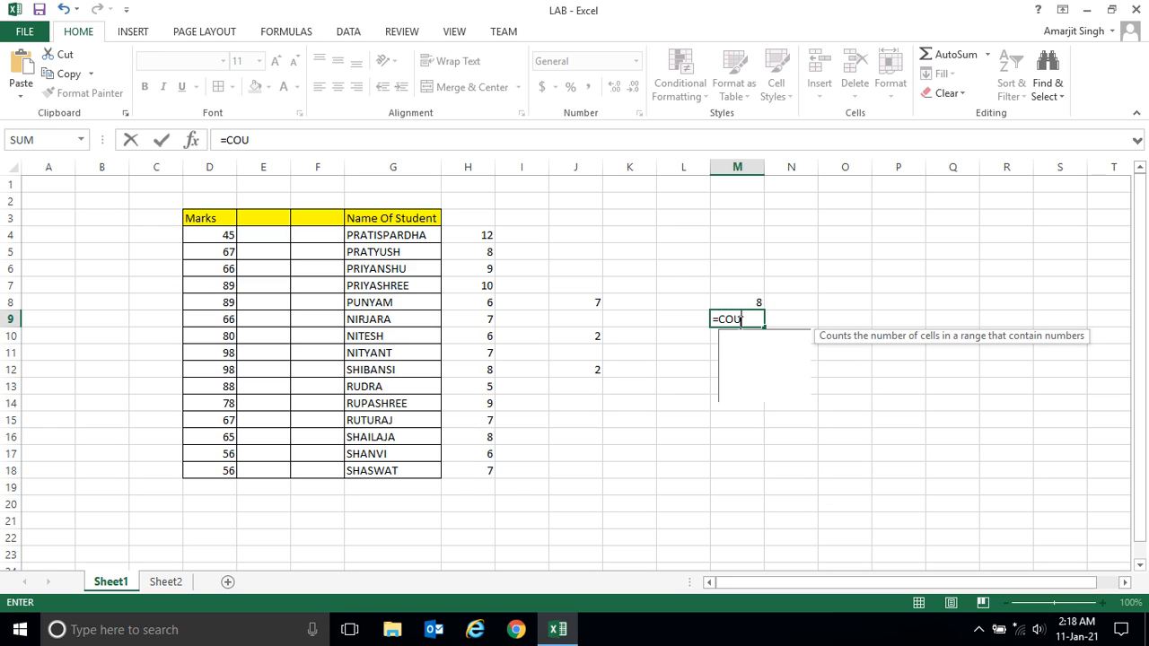
text(NTIF()
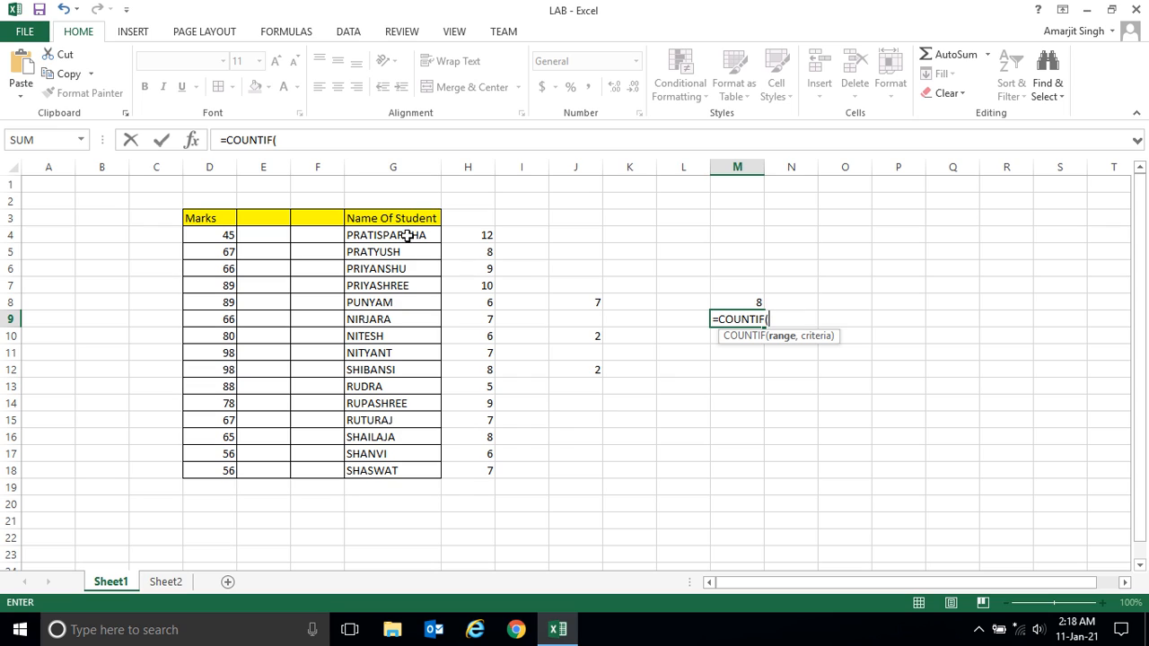
drag(467, 233, 467, 470)
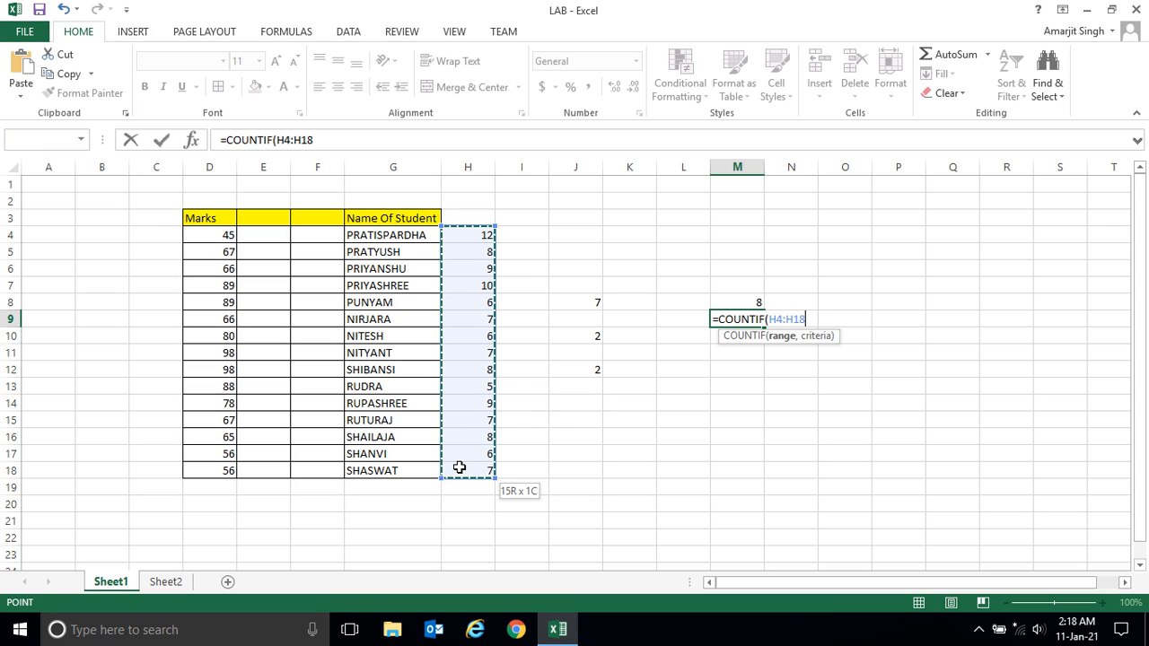
text(,")
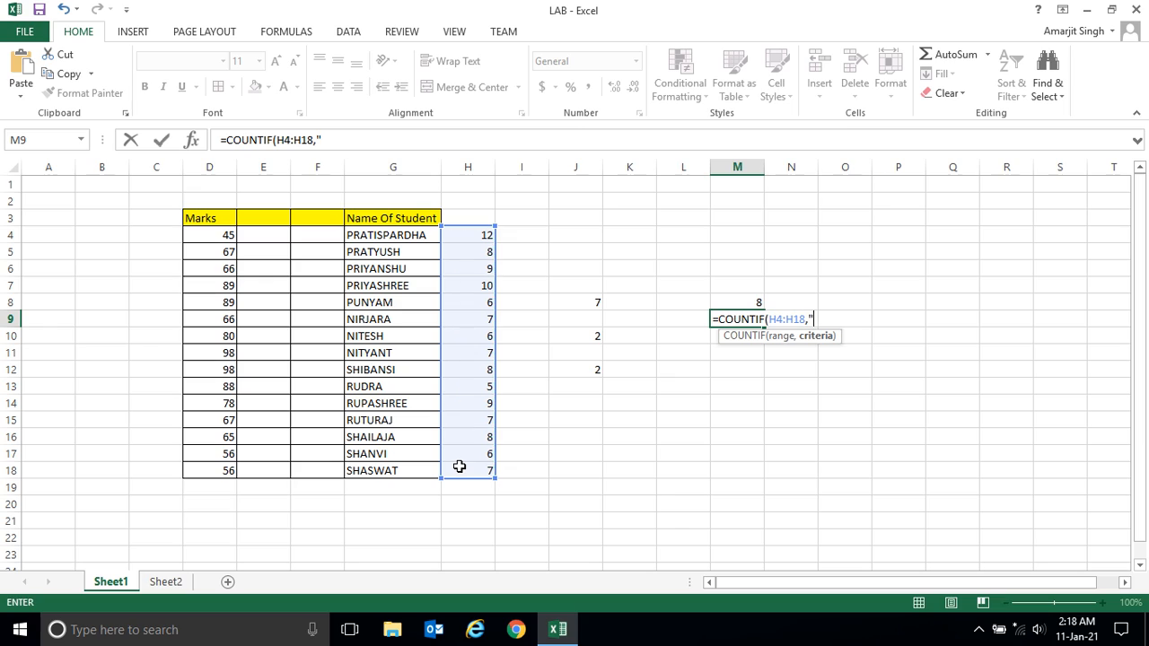
text(>)
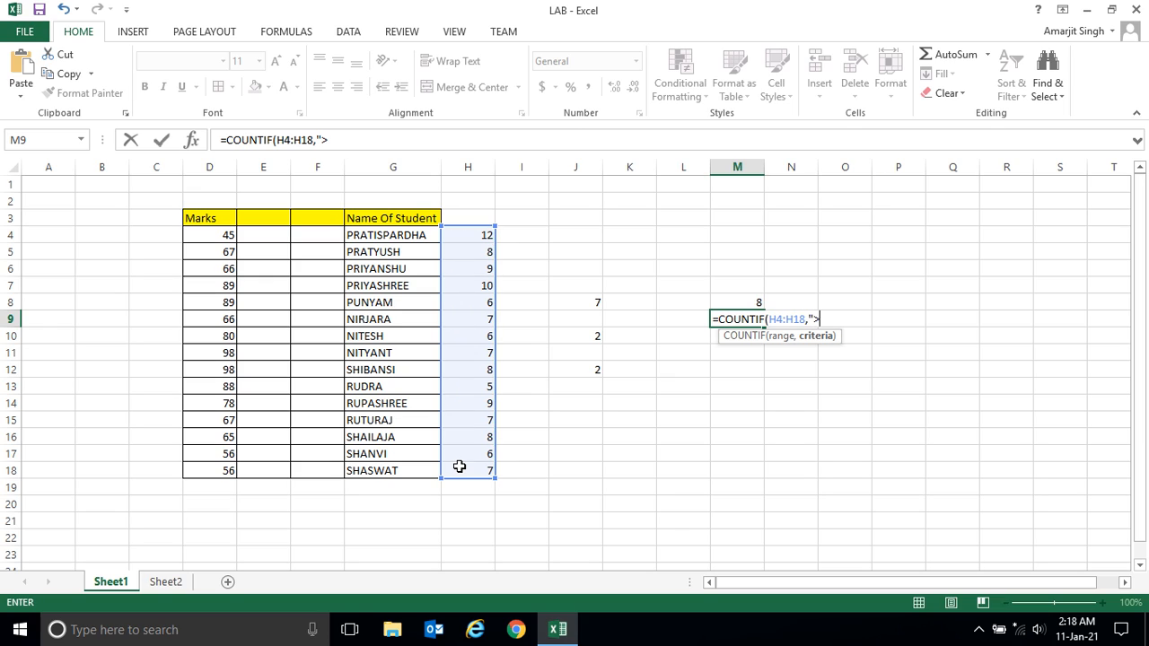
text(20)
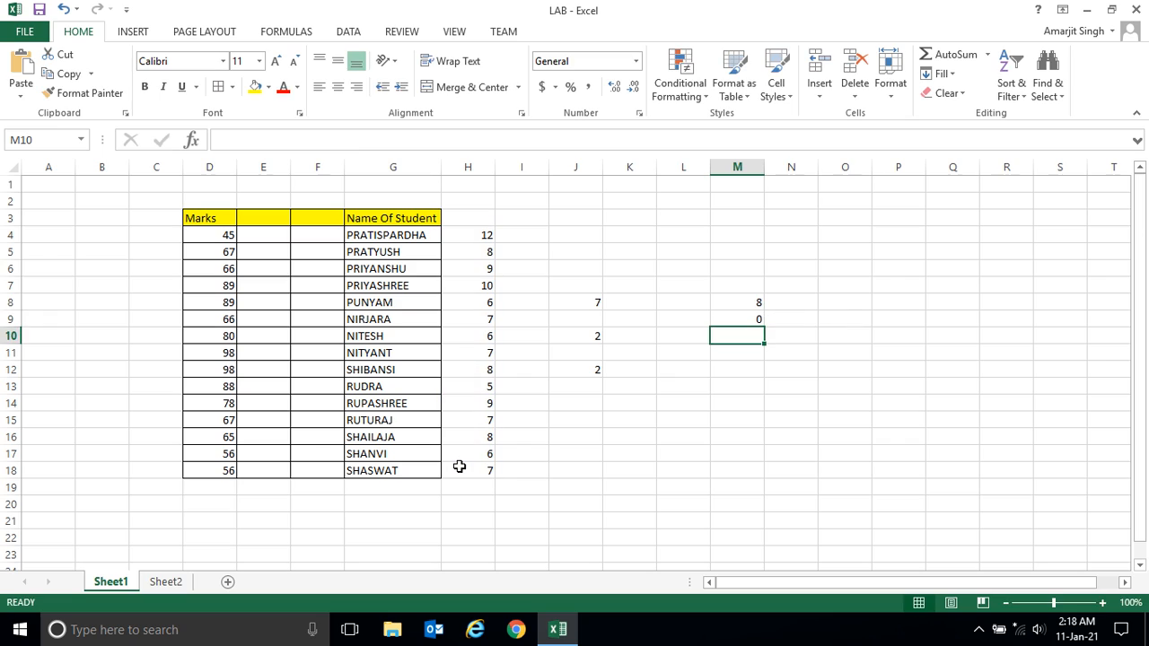
mouse_move(470, 241)
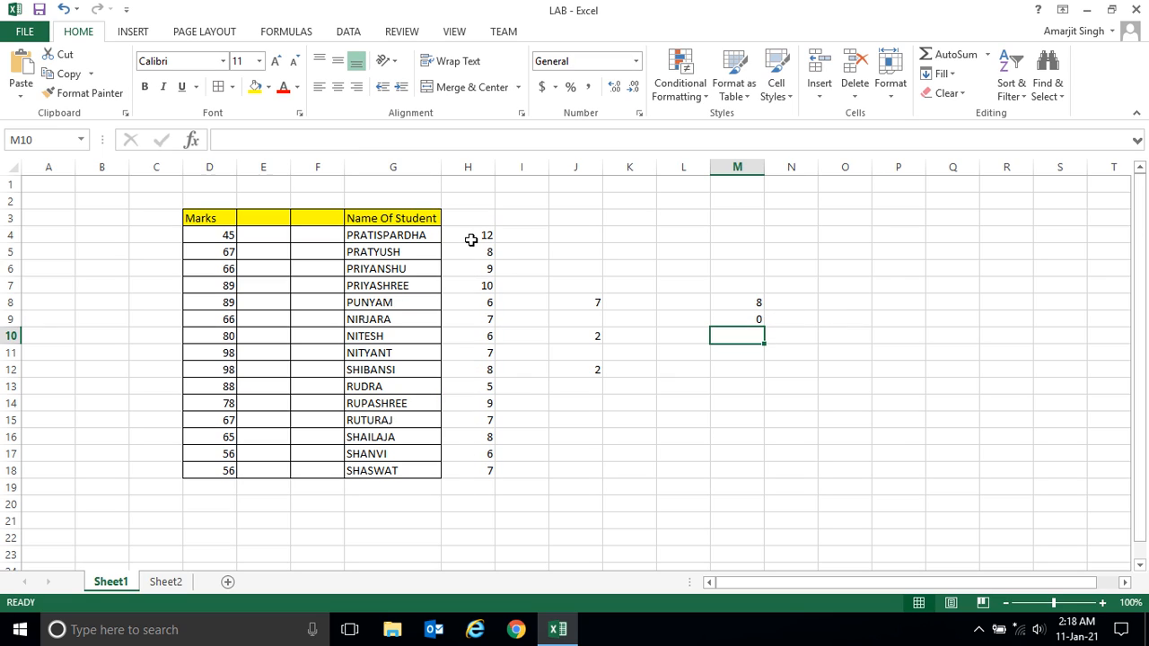
mouse_move(477, 320)
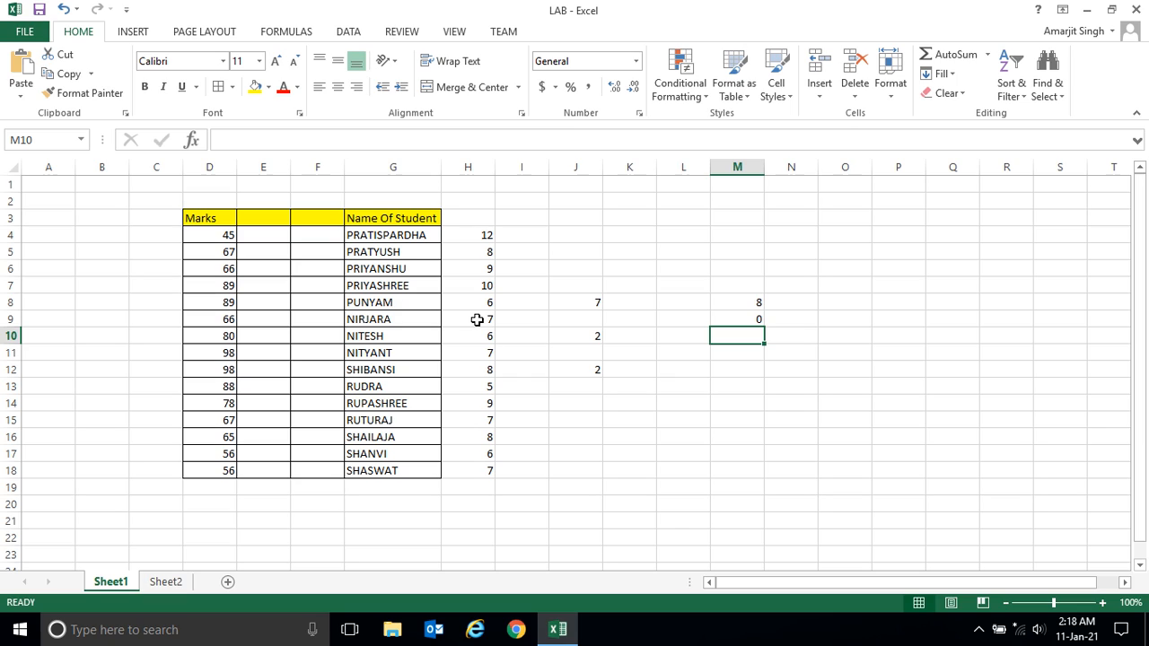
text(=)
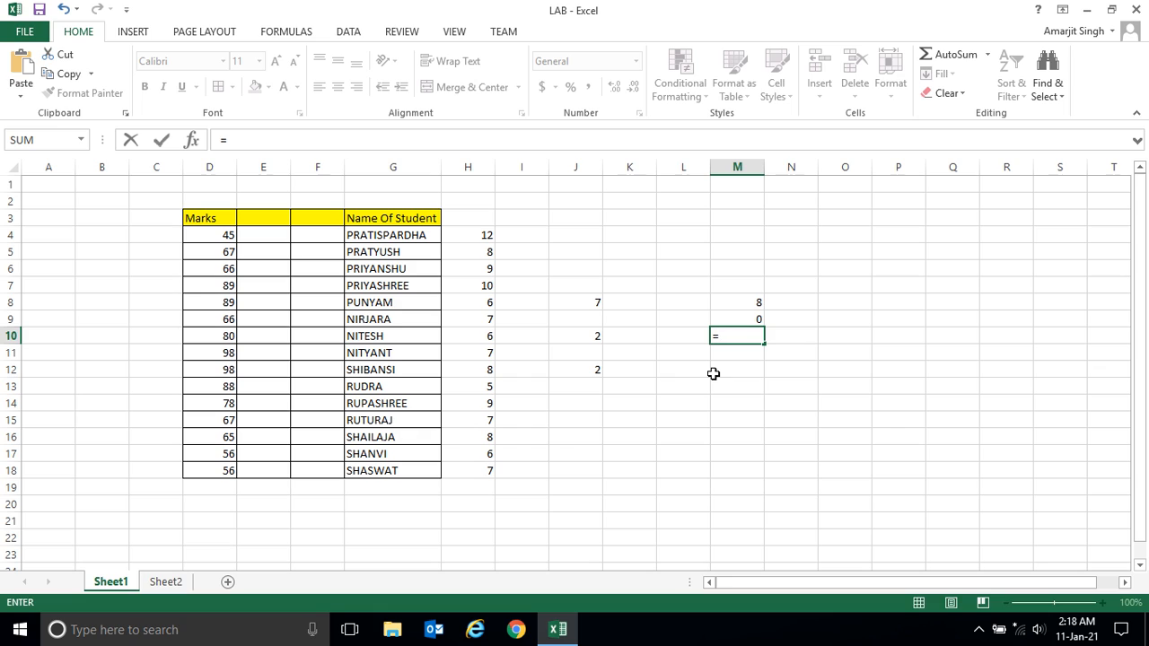
Step: Count names of 10 or more characters in M10 with =COUNTIF(H4:H18,">=10"), giving 2
text(C)
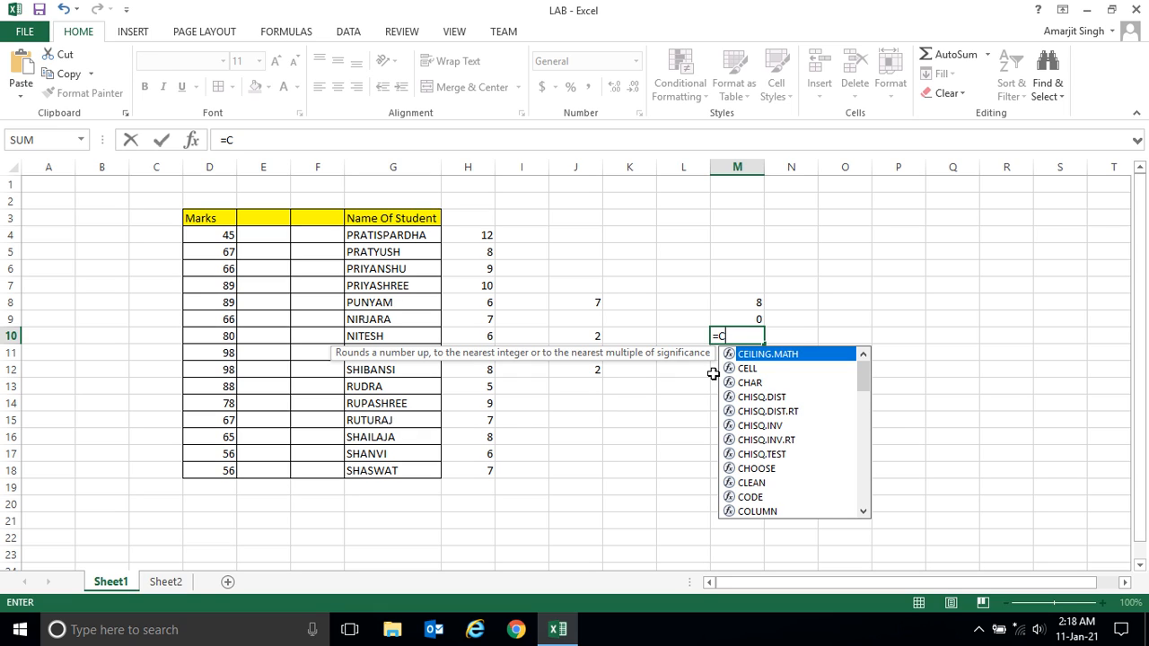
text(OUNTIF()
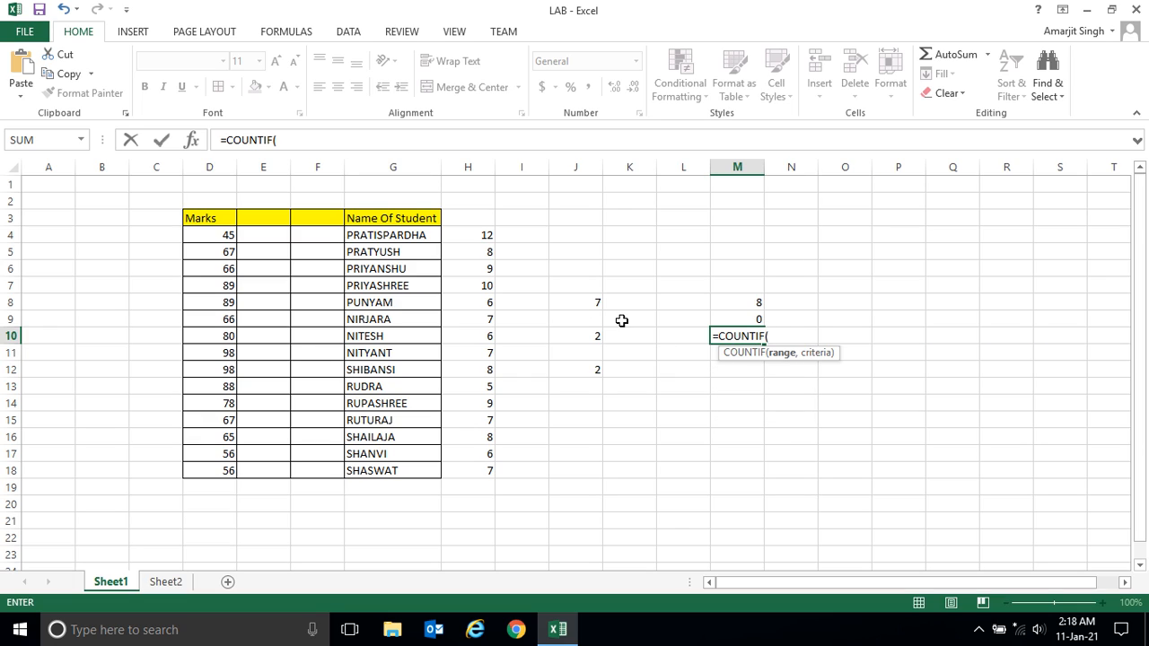
drag(467, 233, 466, 470)
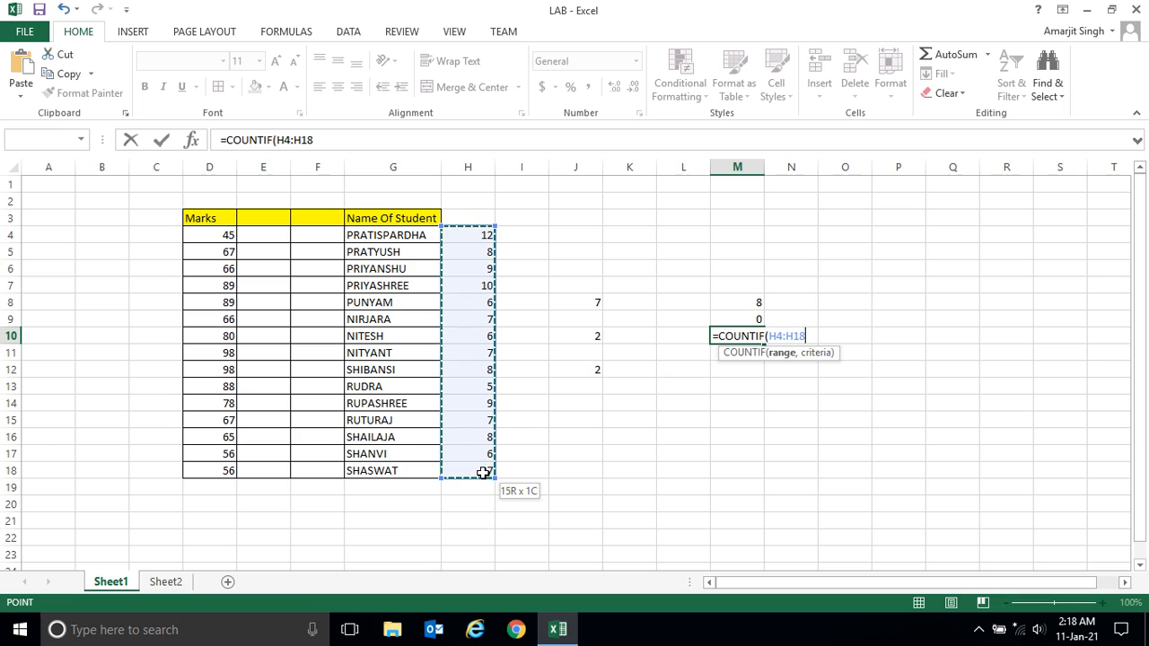
text(,)
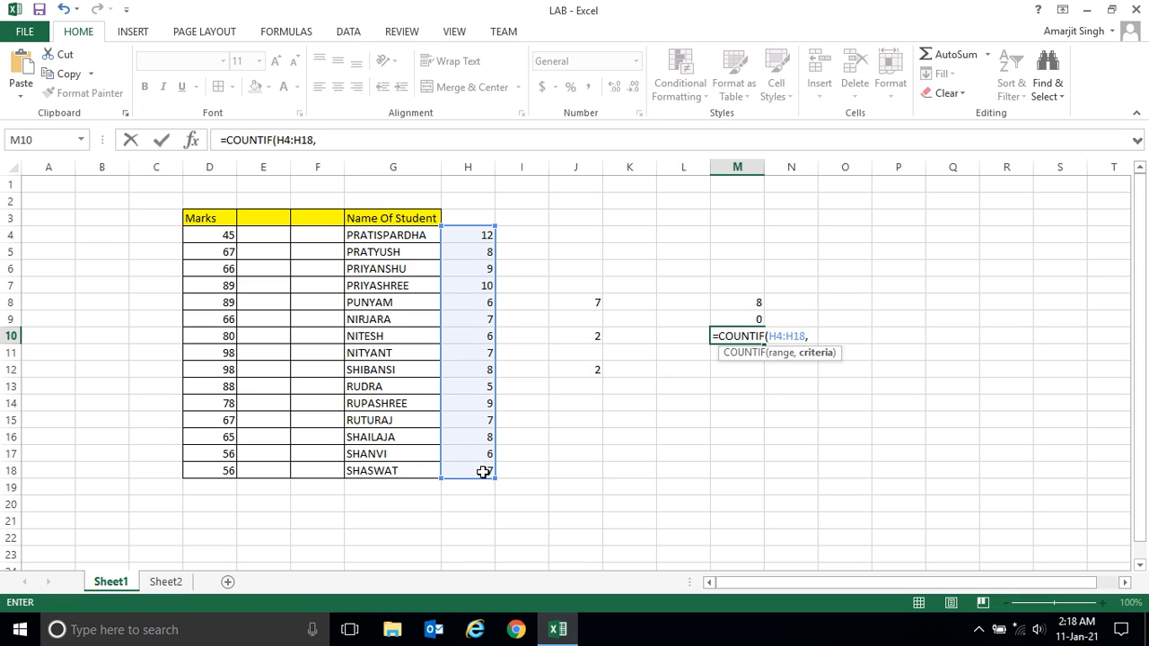
text(">=10)
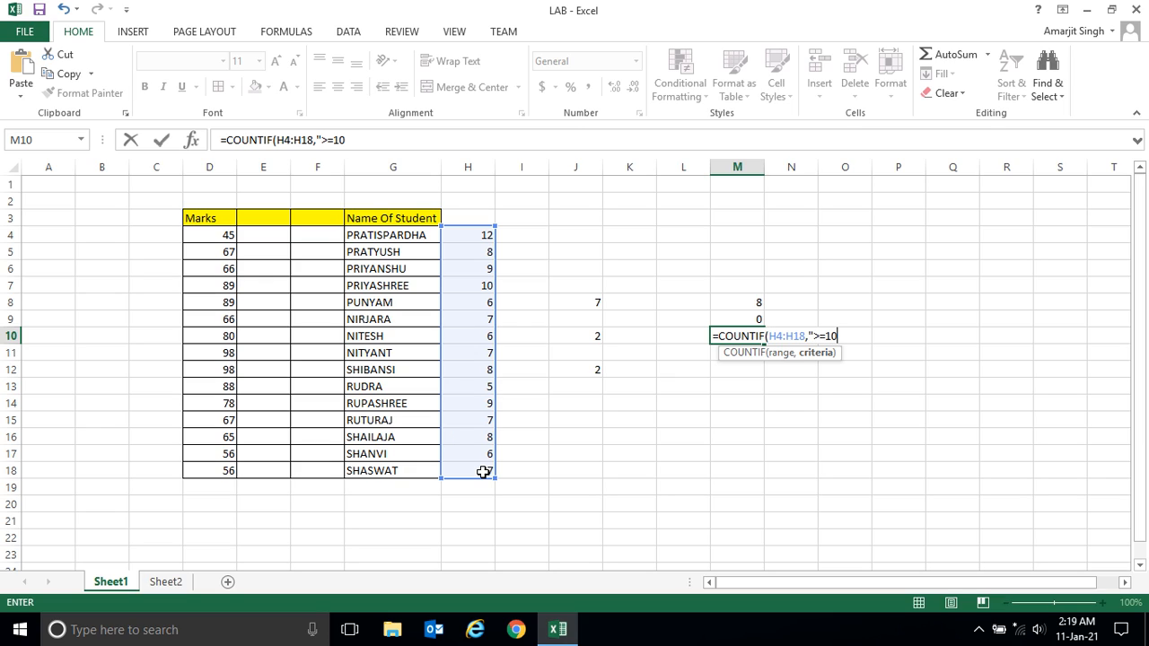
text())
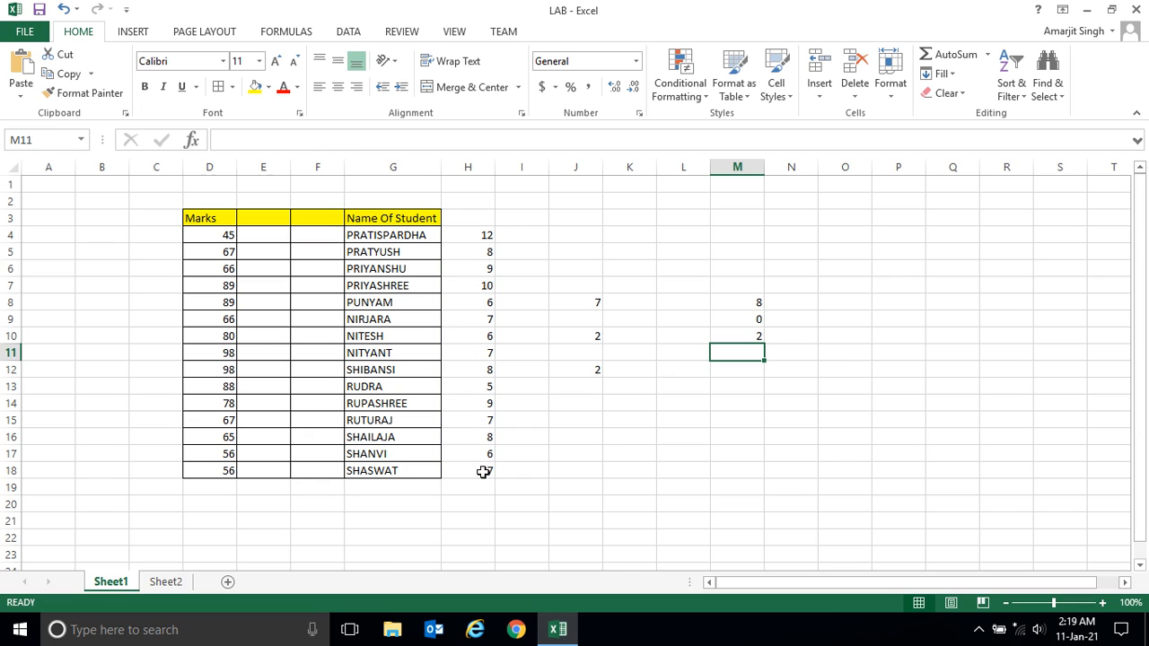
click(467, 233)
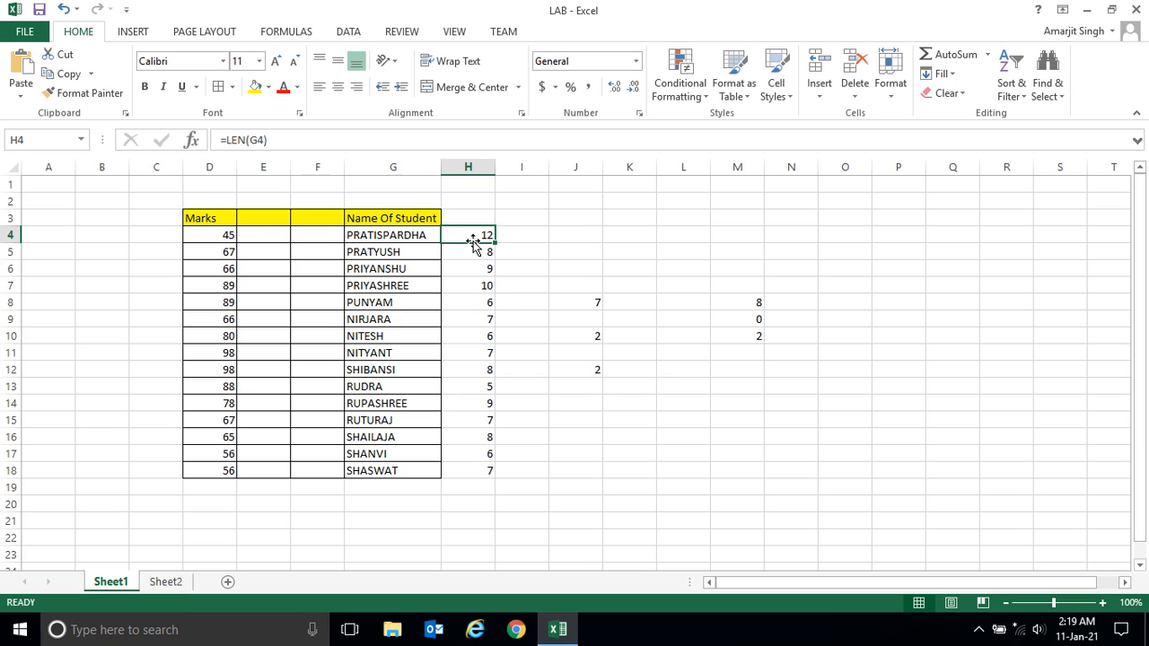
mouse_move(581, 470)
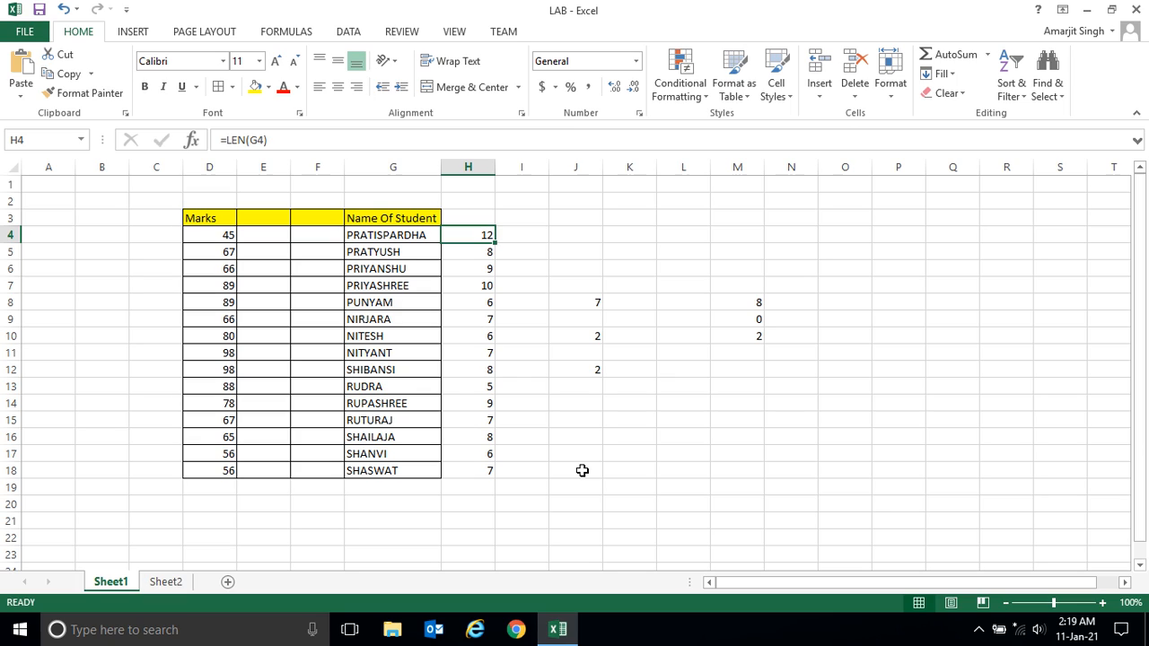
mouse_move(822, 548)
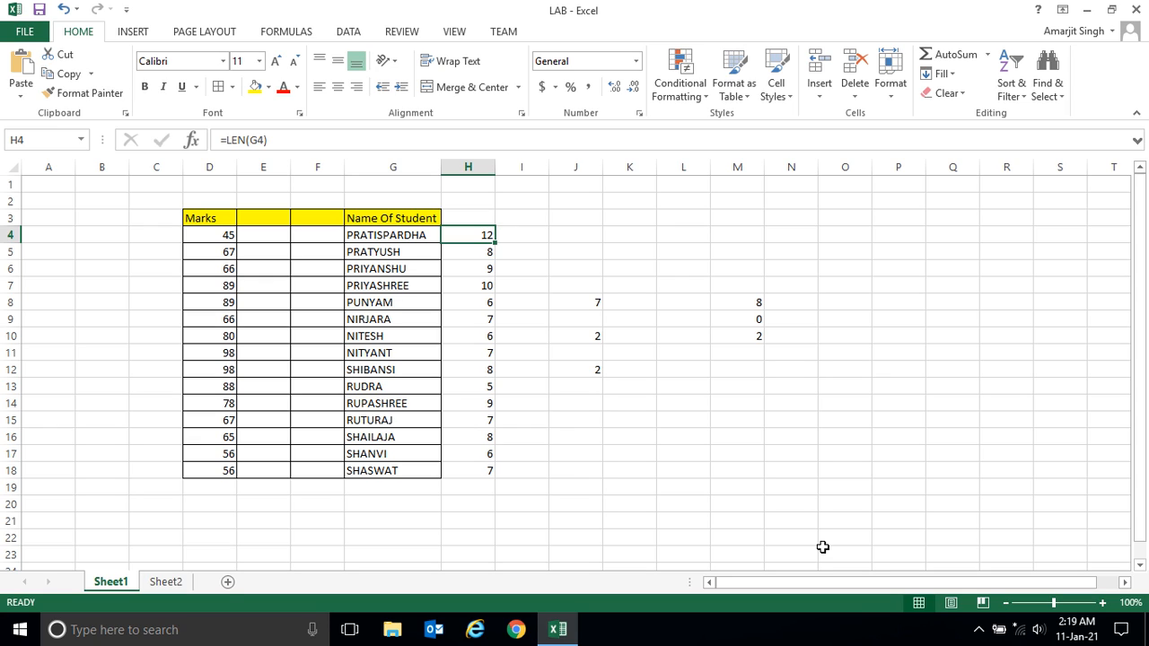